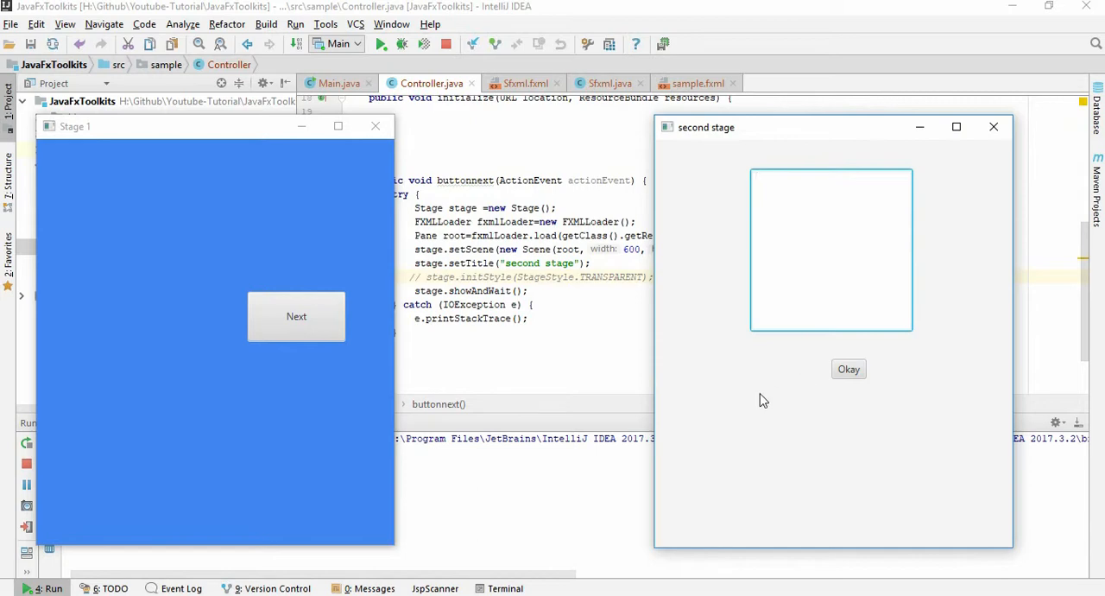
mouse_move(798, 425)
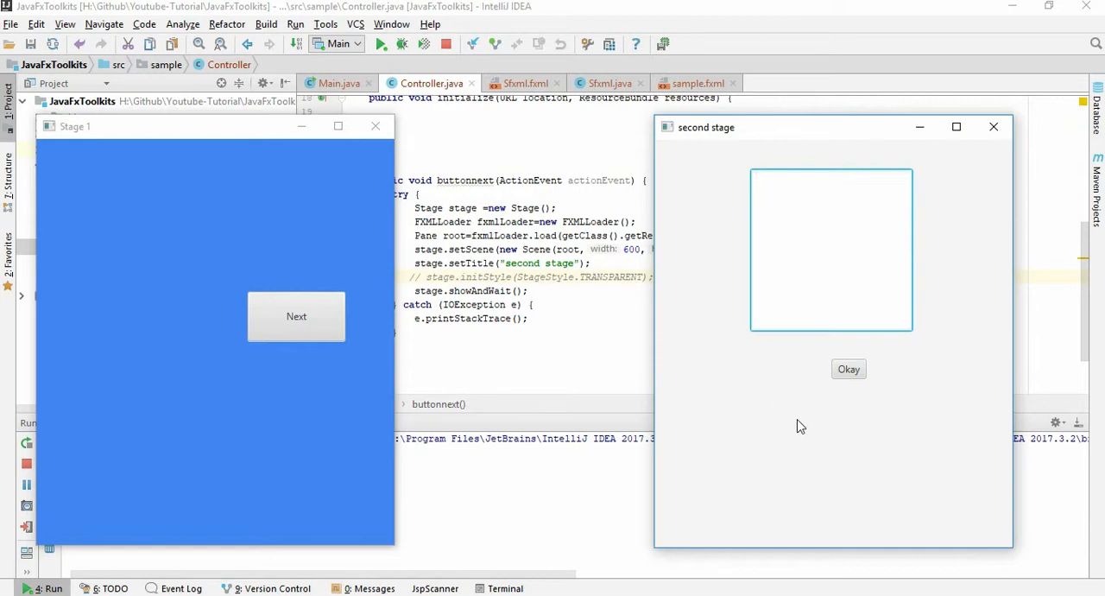
mouse_move(895, 459)
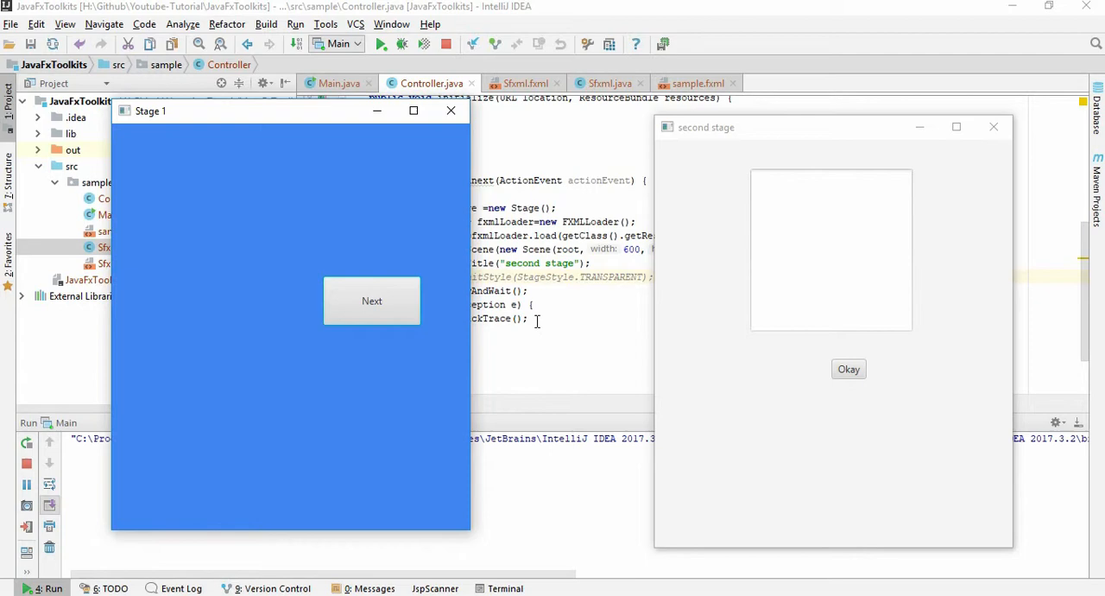
mouse_move(459, 441)
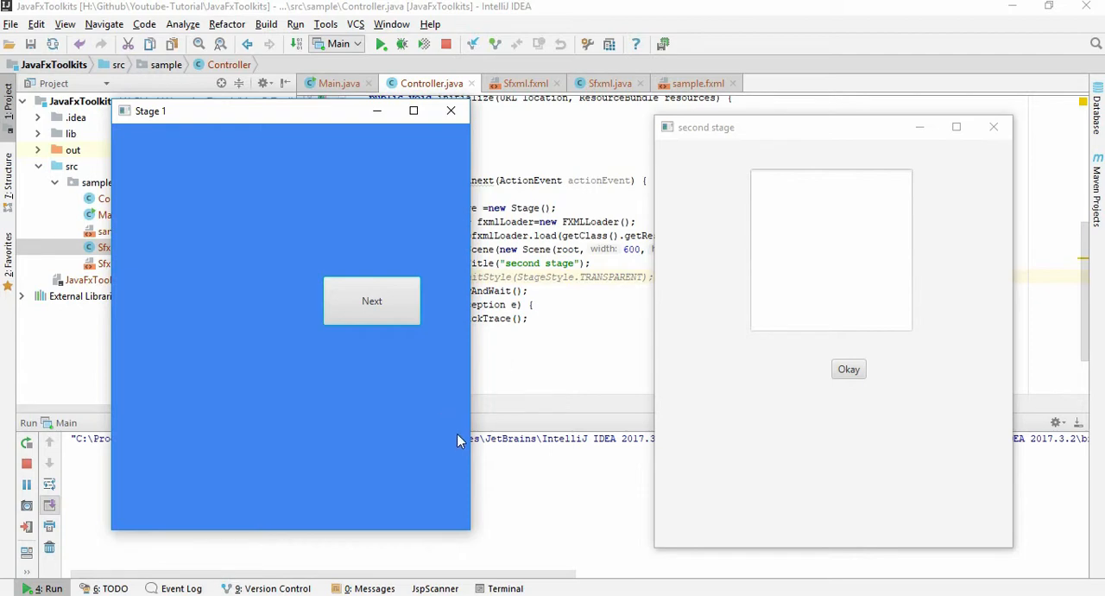
mouse_move(493, 394)
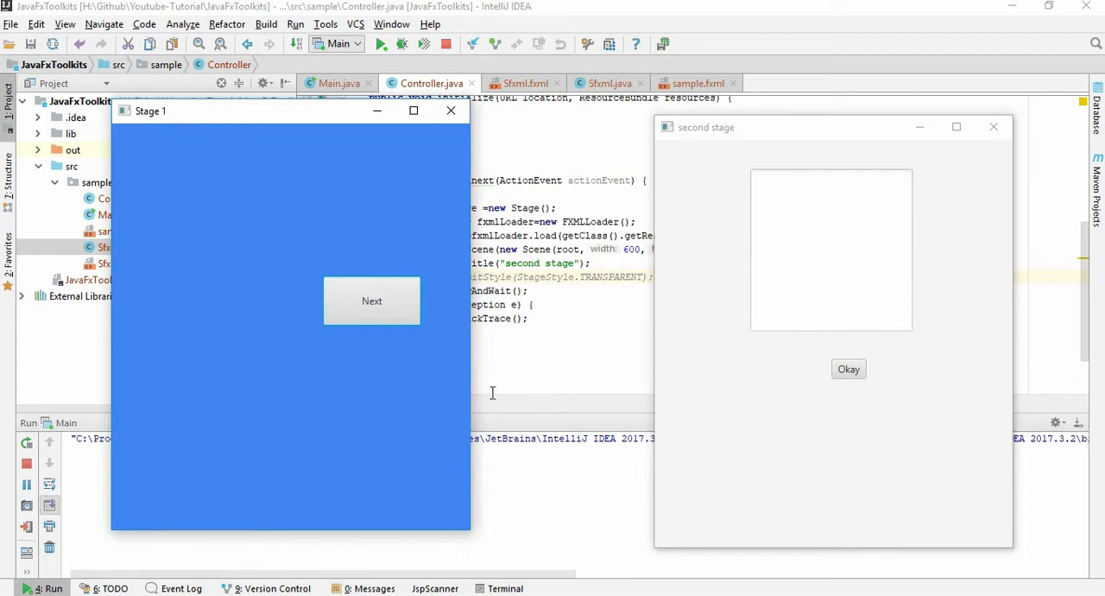
mouse_move(993, 128)
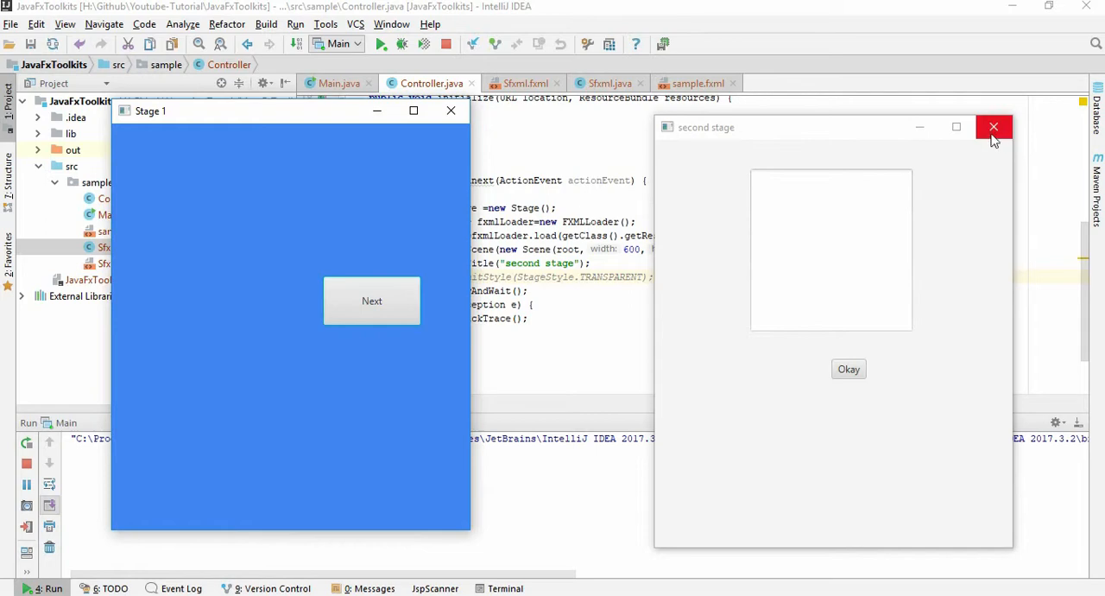
Close the running app's second stage window so only Stage 1 remains
click(993, 128)
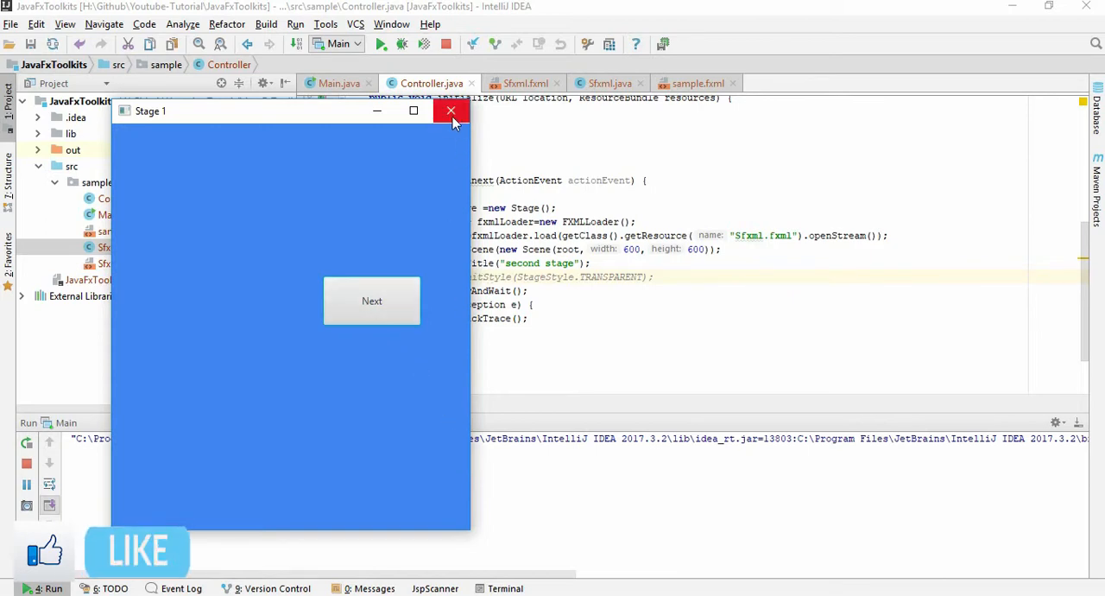
Close Stage 1 to end the app and select TRANSPARENT in Controller's initStyle line
click(449, 111)
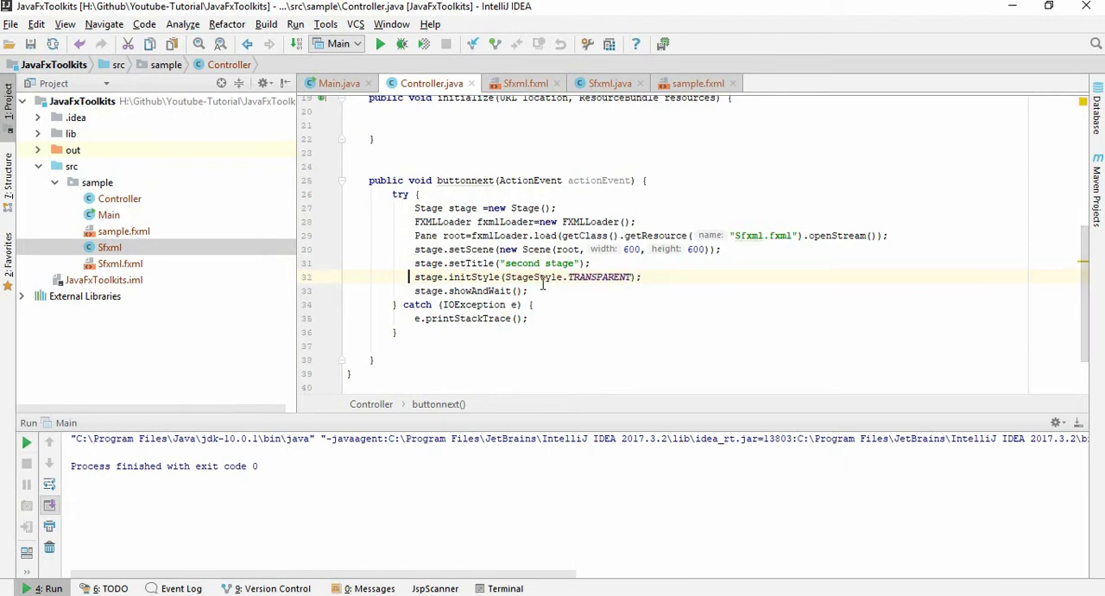
double_click(601, 277)
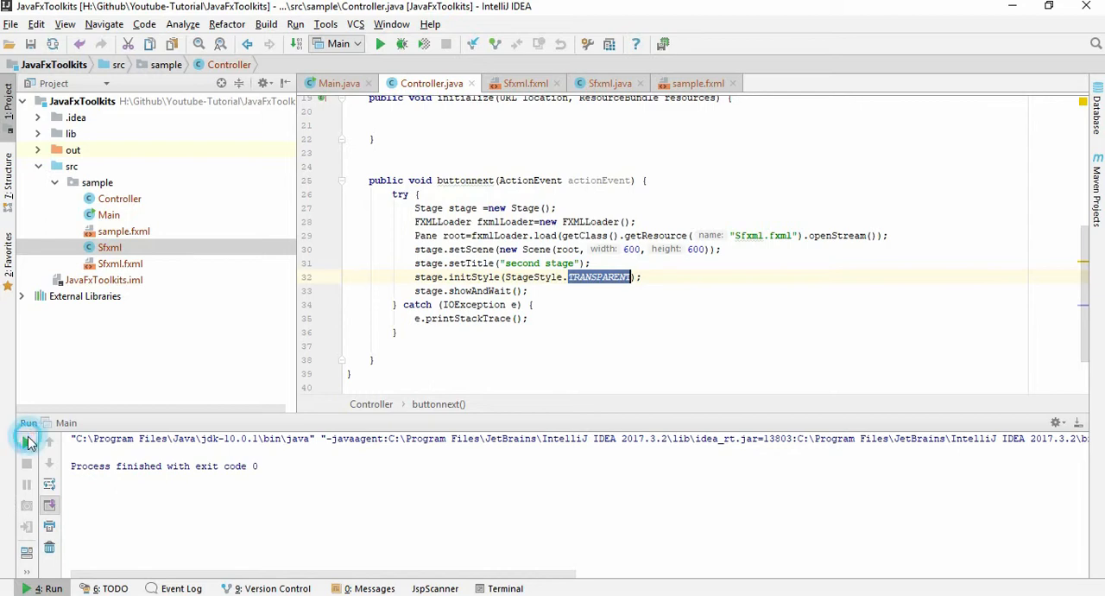
Relaunch the app and open the now frameless second stage, focusing its text area
click(27, 438)
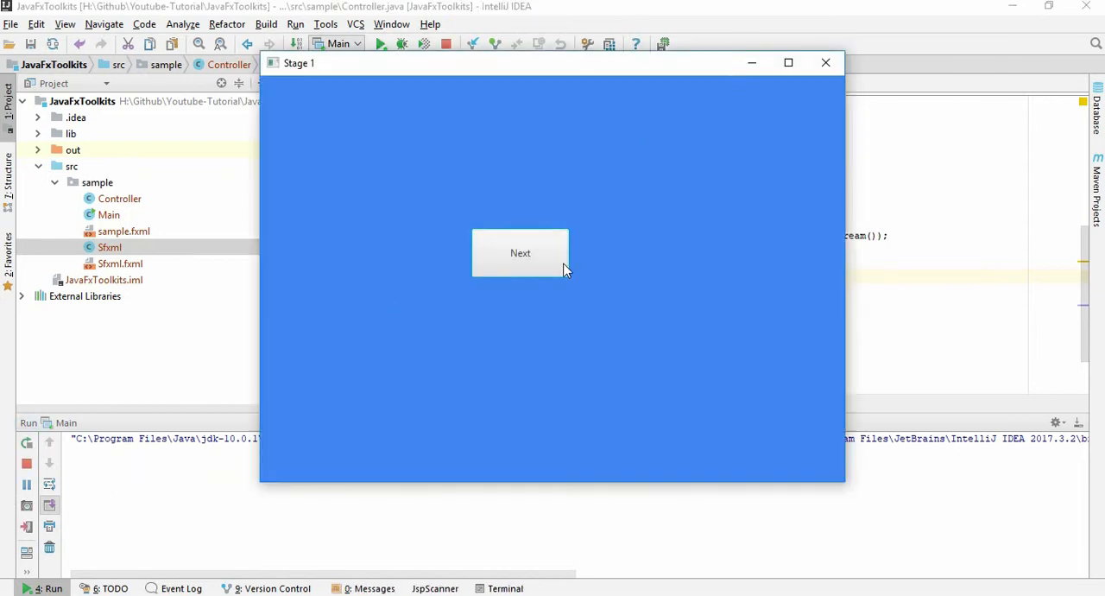
click(520, 252)
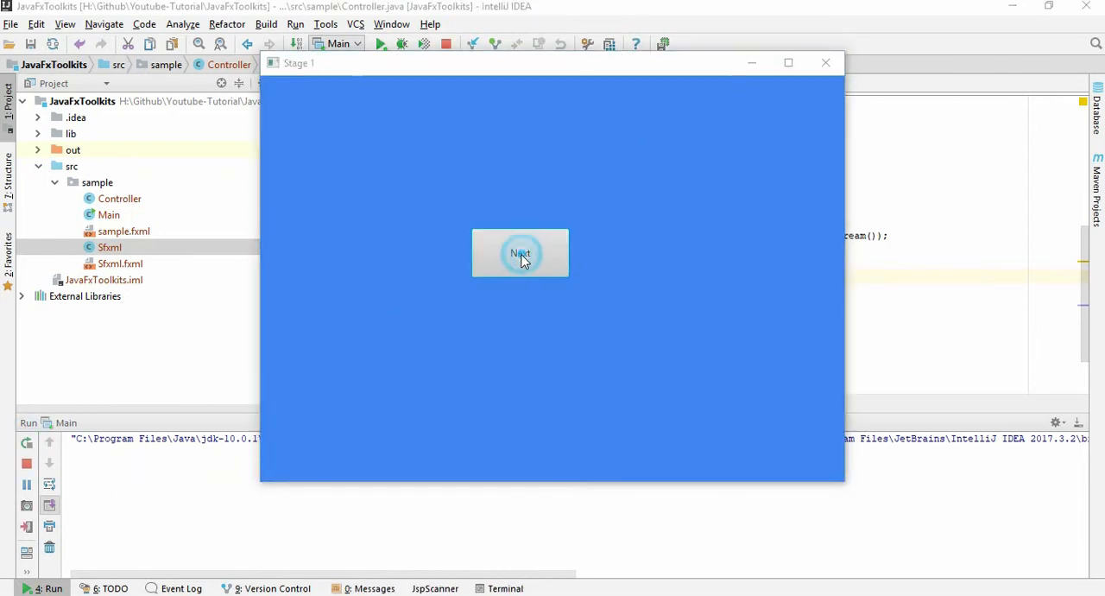
click(520, 252)
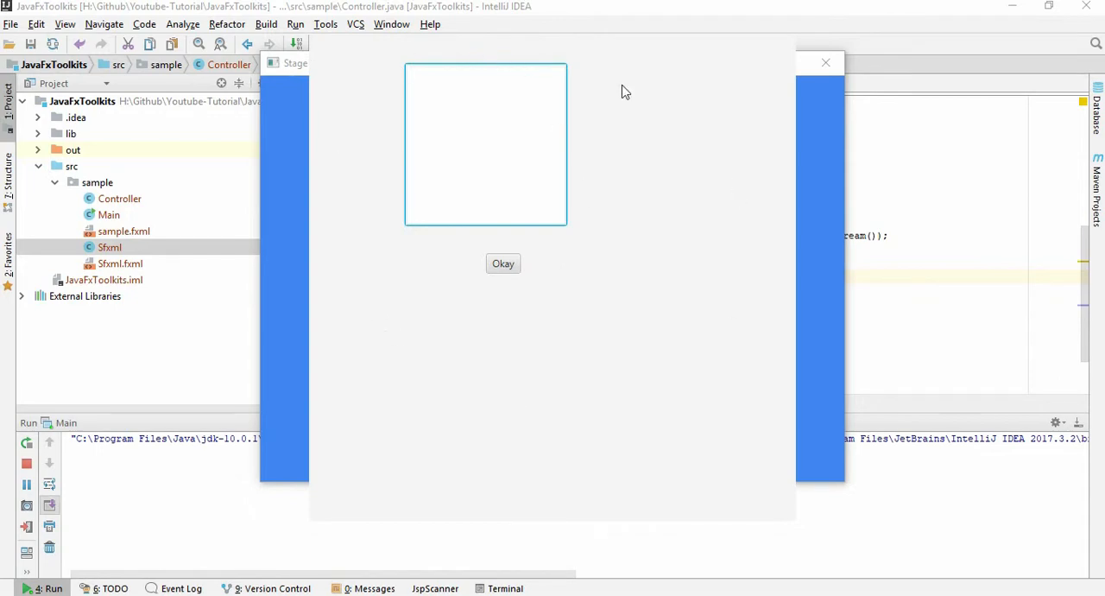
mouse_move(616, 335)
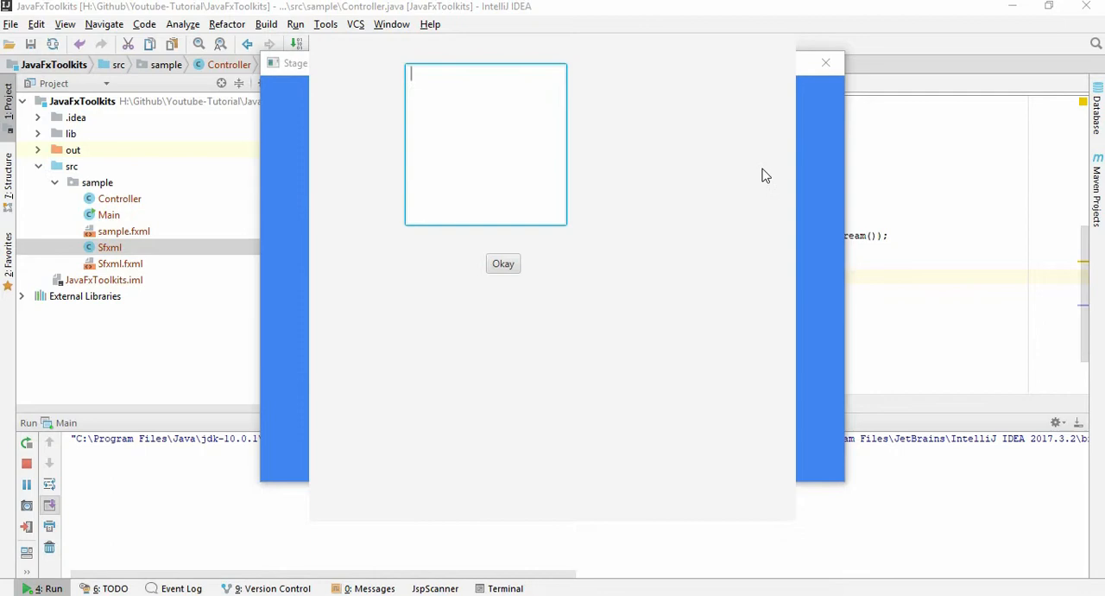
mouse_move(706, 81)
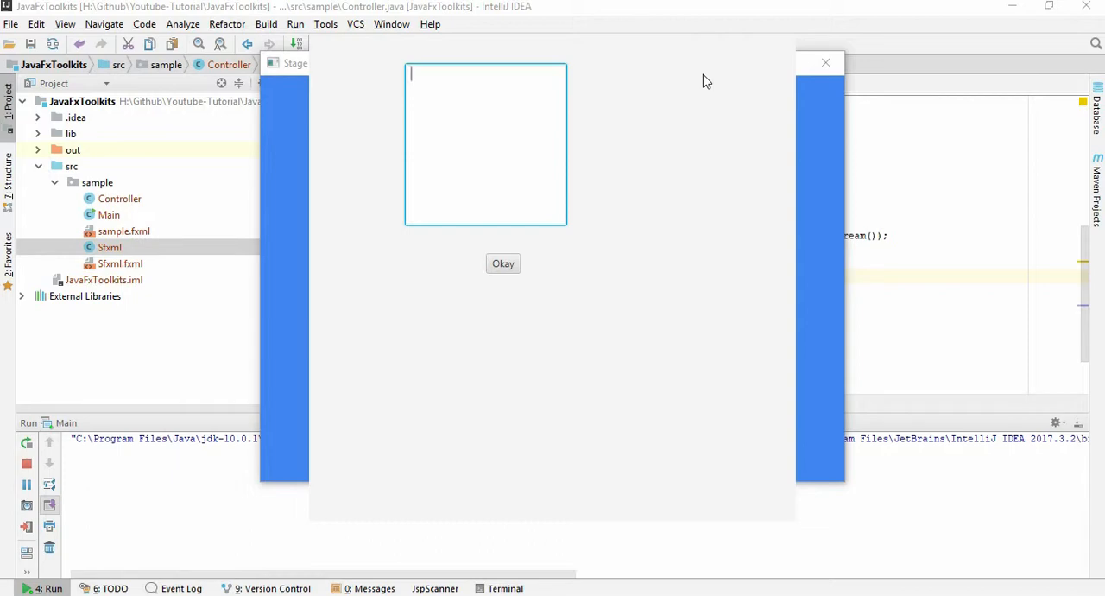
mouse_move(556, 232)
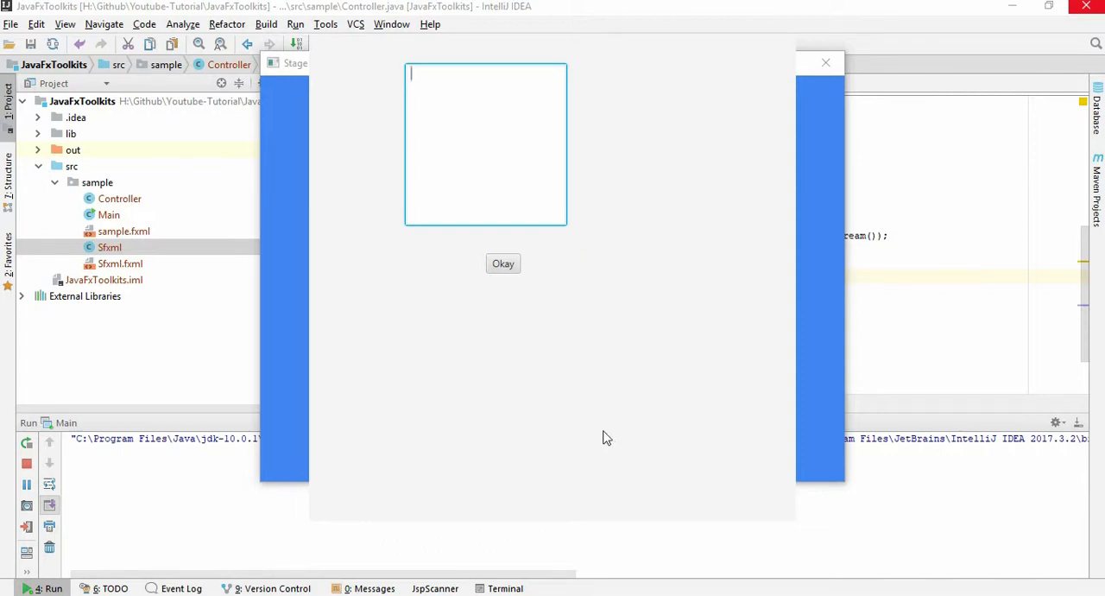
mouse_move(612, 406)
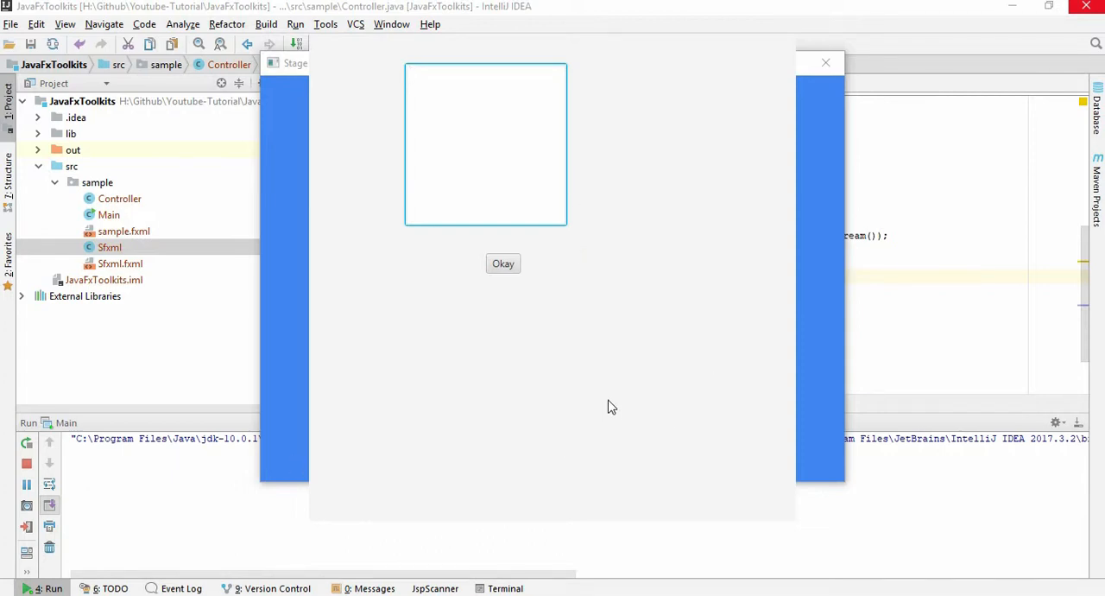
mouse_move(521, 304)
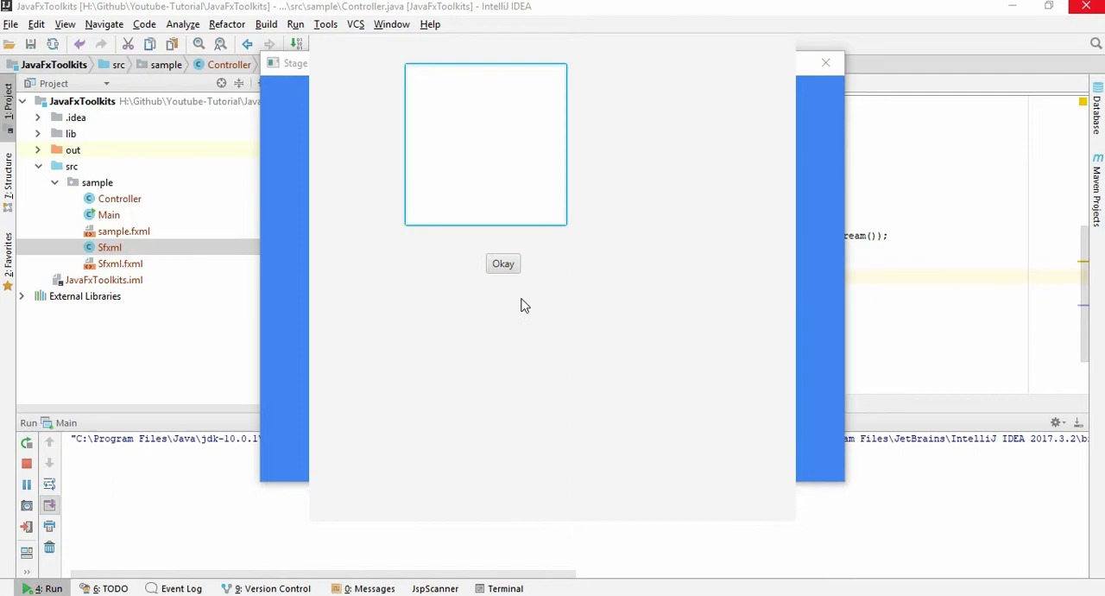
mouse_move(456, 257)
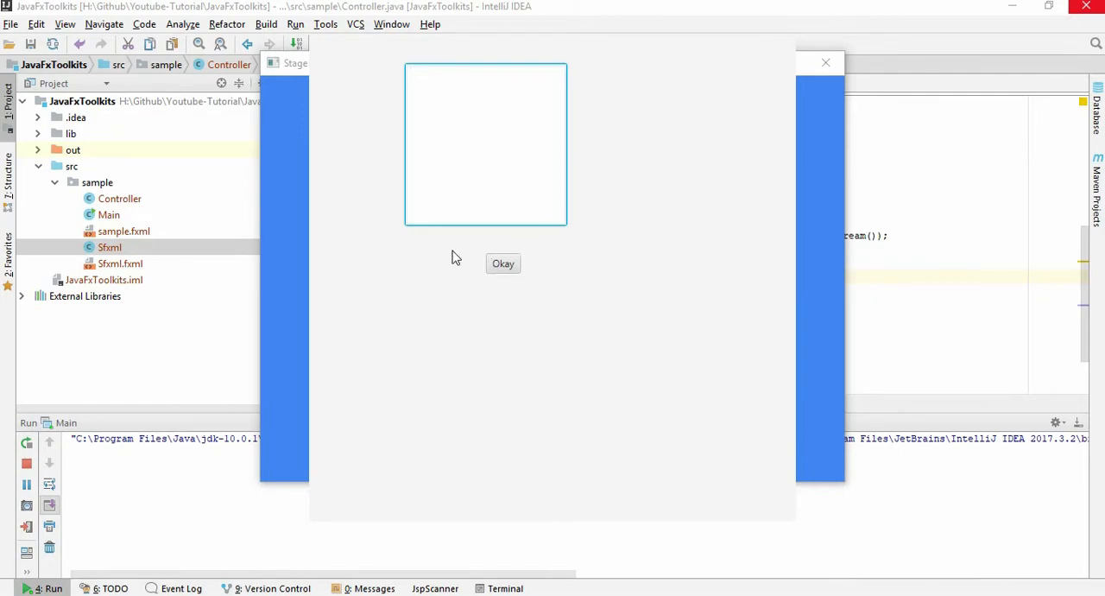
click(503, 262)
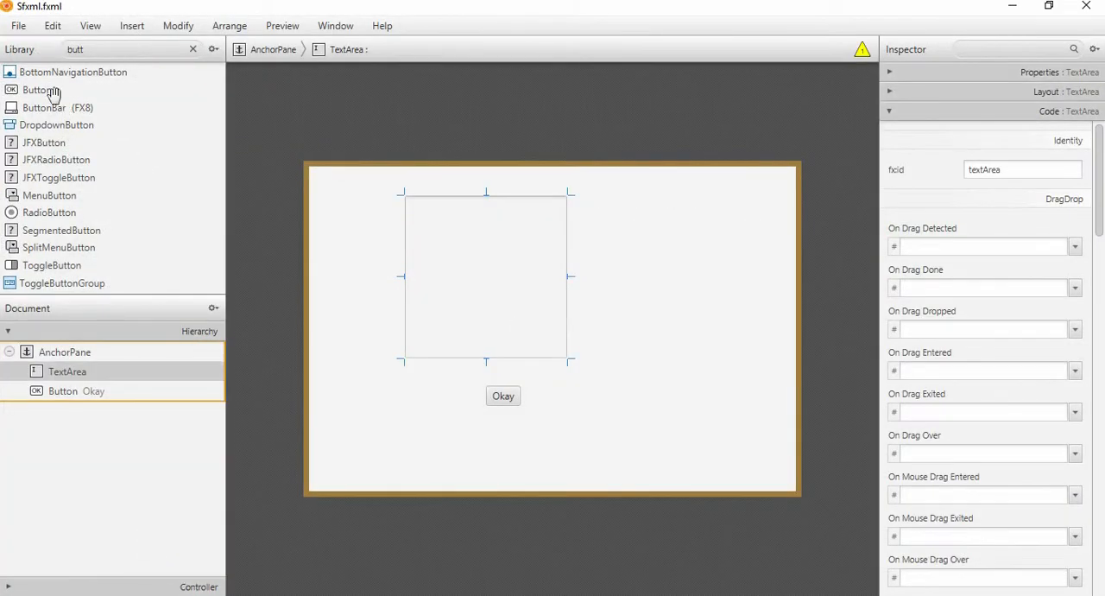
Place a new Exit button right of Okay in Sfxml.fxml with On Action set to exit
drag(38, 90, 656, 406)
text(Exit)
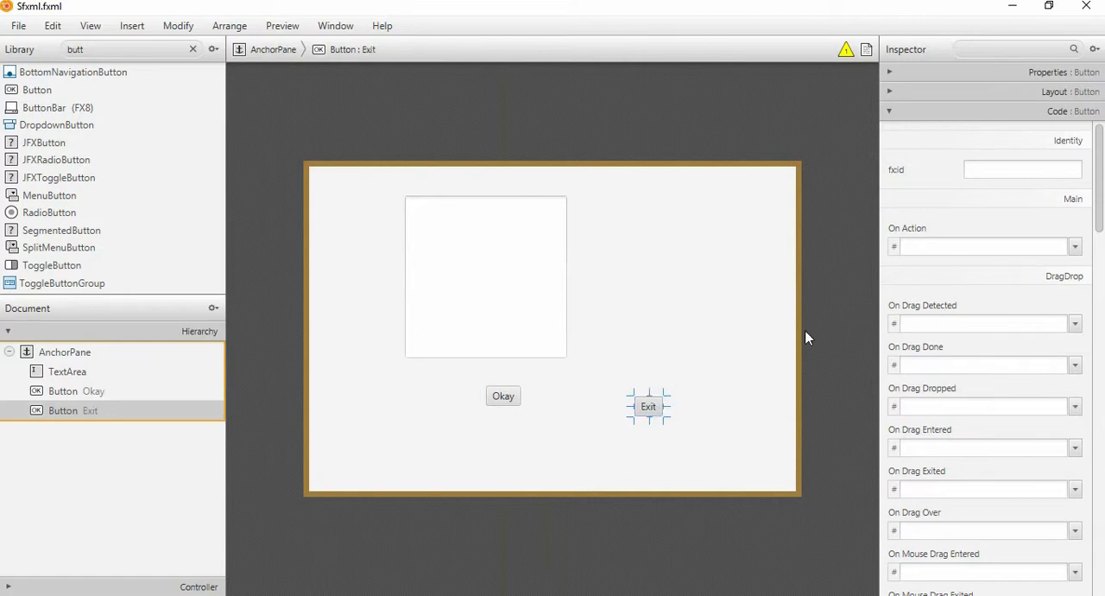
text(exit" text="Exit" />)
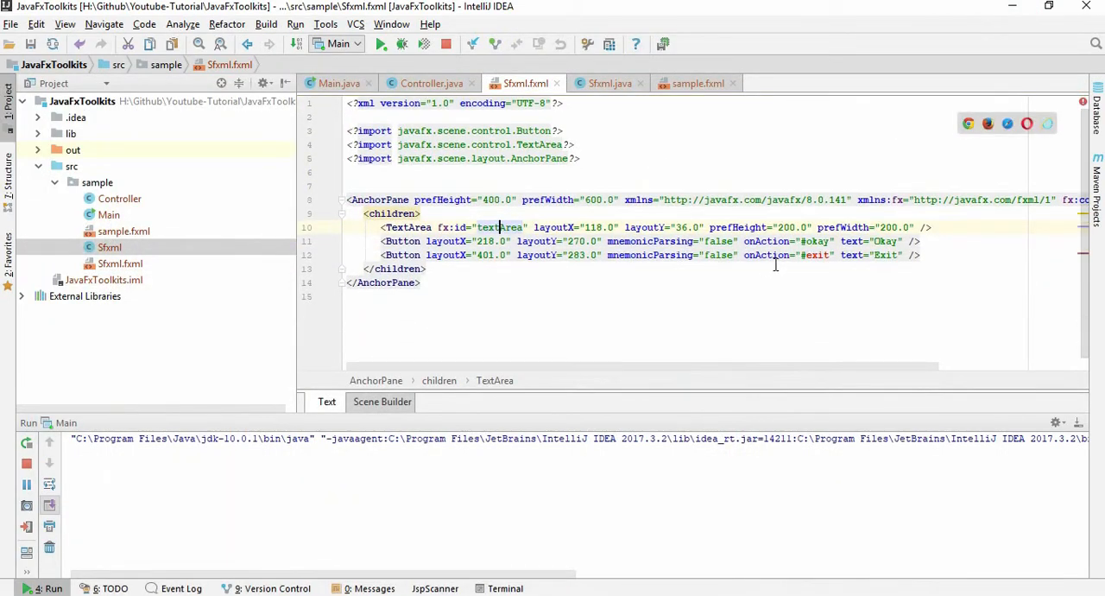
Give Sfxml.java an exit handler that calls System.exit(1)
click(608, 83)
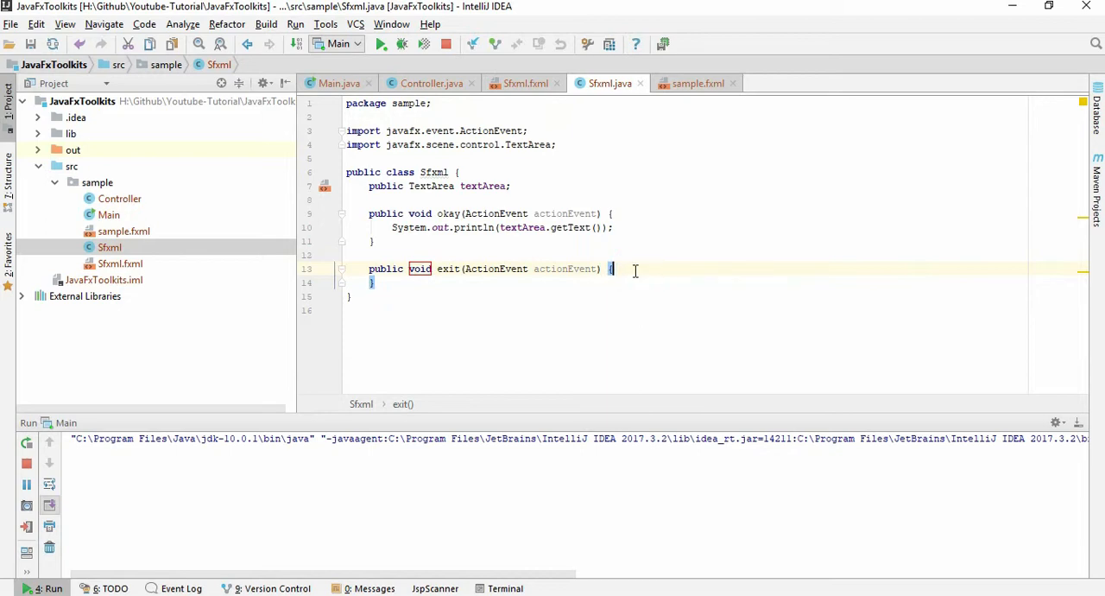
text(System.)
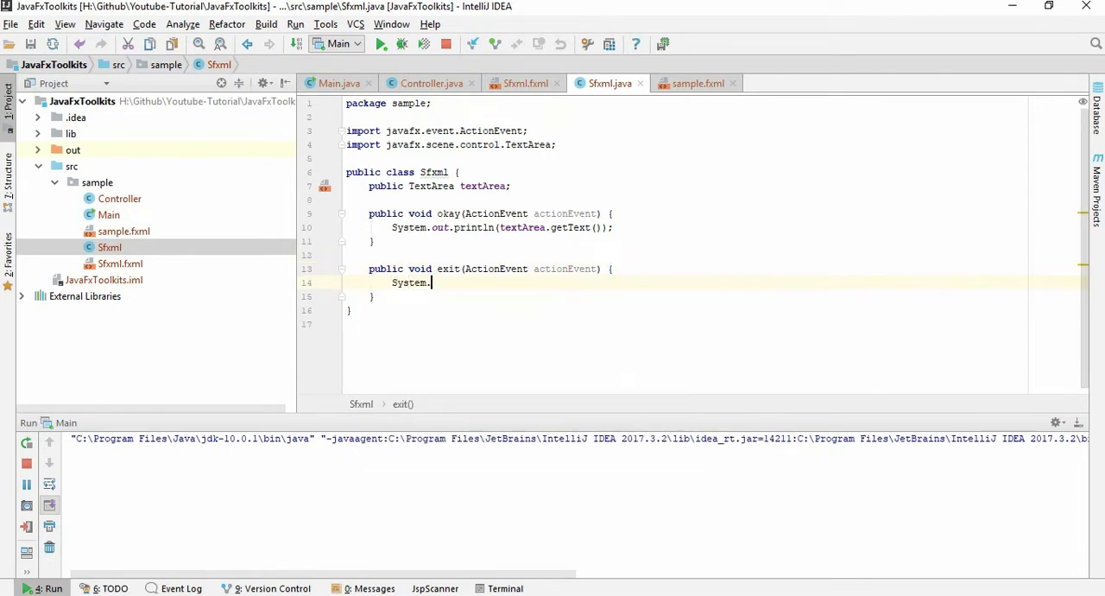
text(exit(1);)
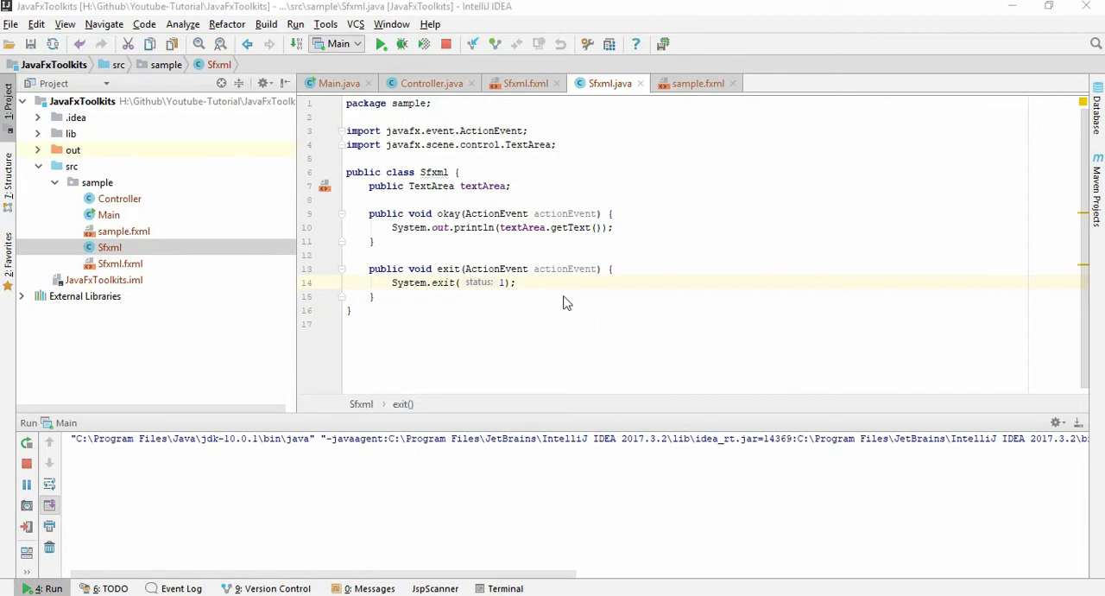
Run the app, print the second stage's text via Okay, then quit it via Exit
click(355, 45)
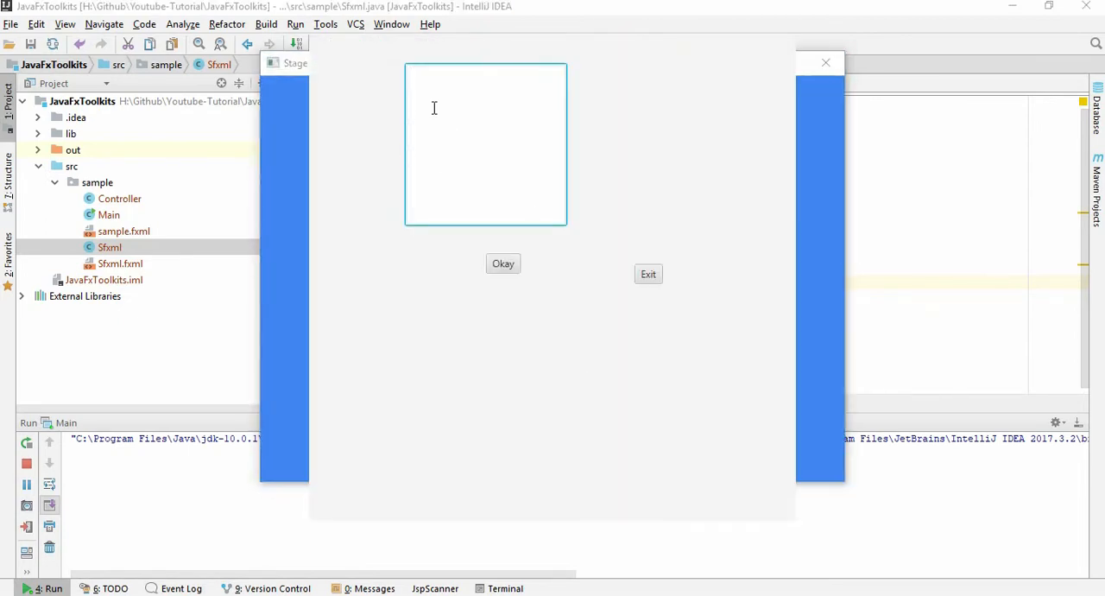
click(503, 263)
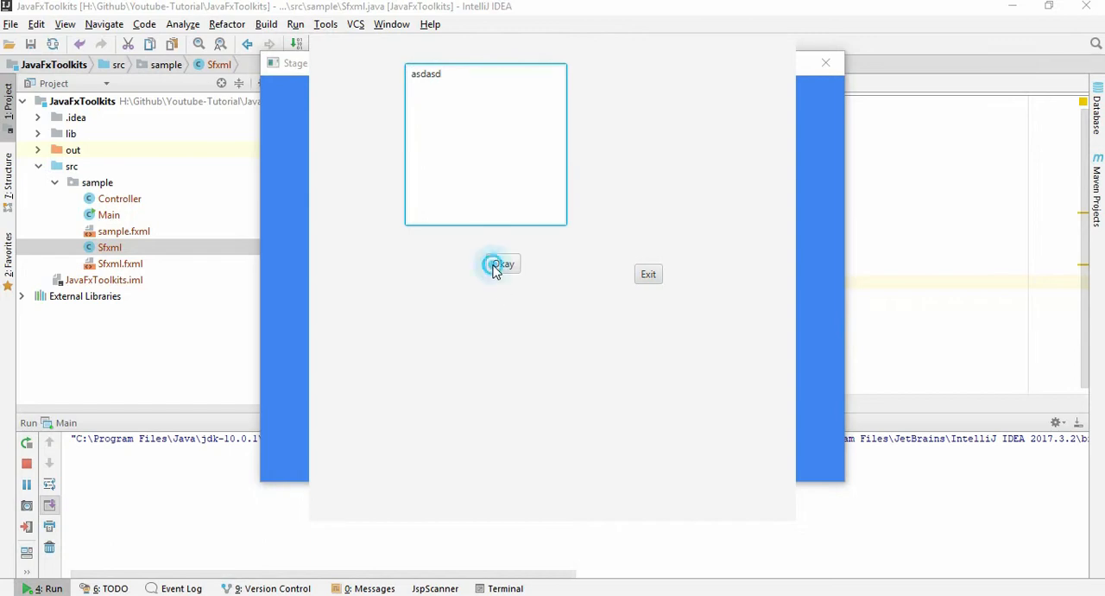
click(503, 262)
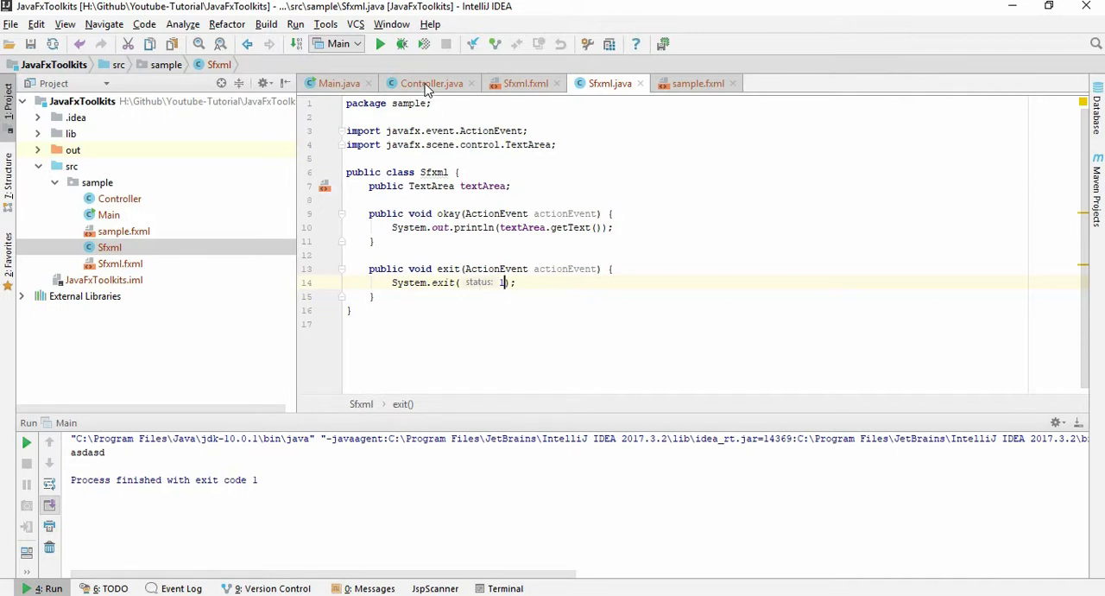
Switch back to Controller.java's buttonnext method that opens the second stage
click(431, 83)
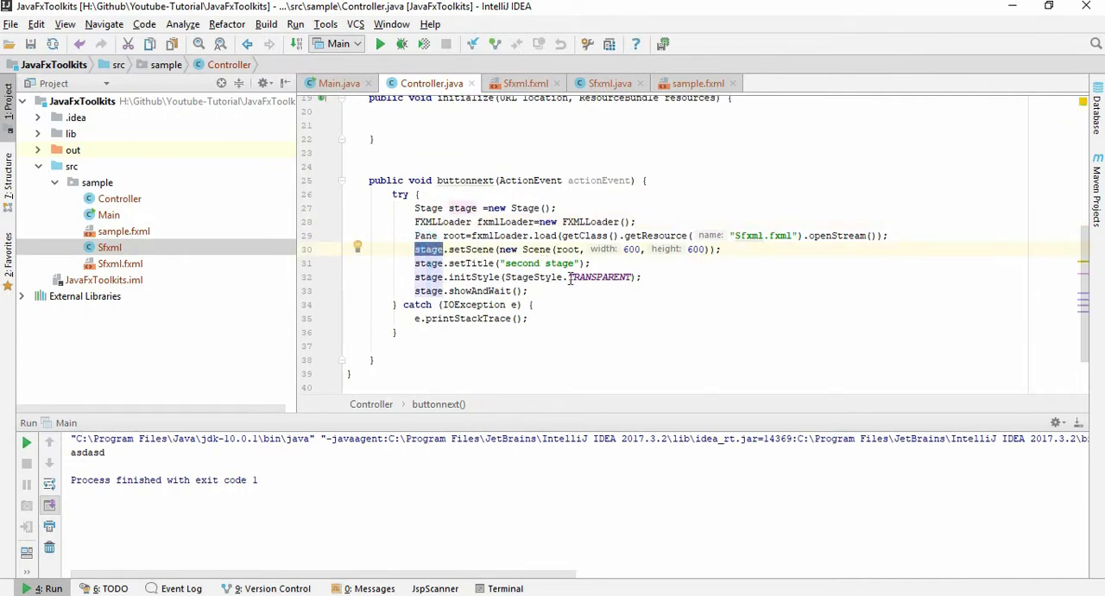
click(608, 83)
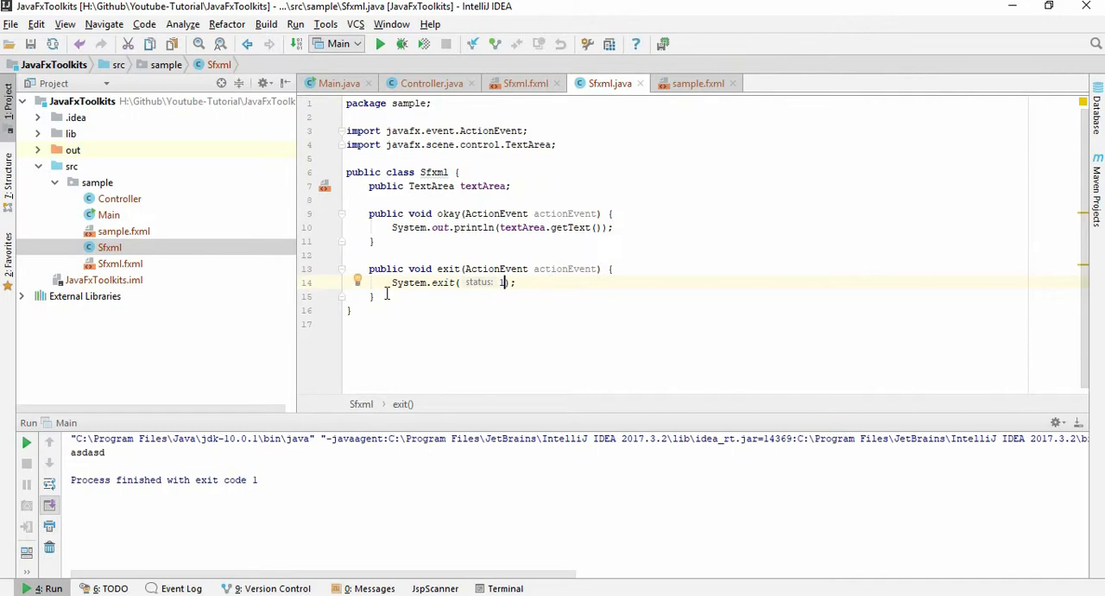
mouse_move(543, 244)
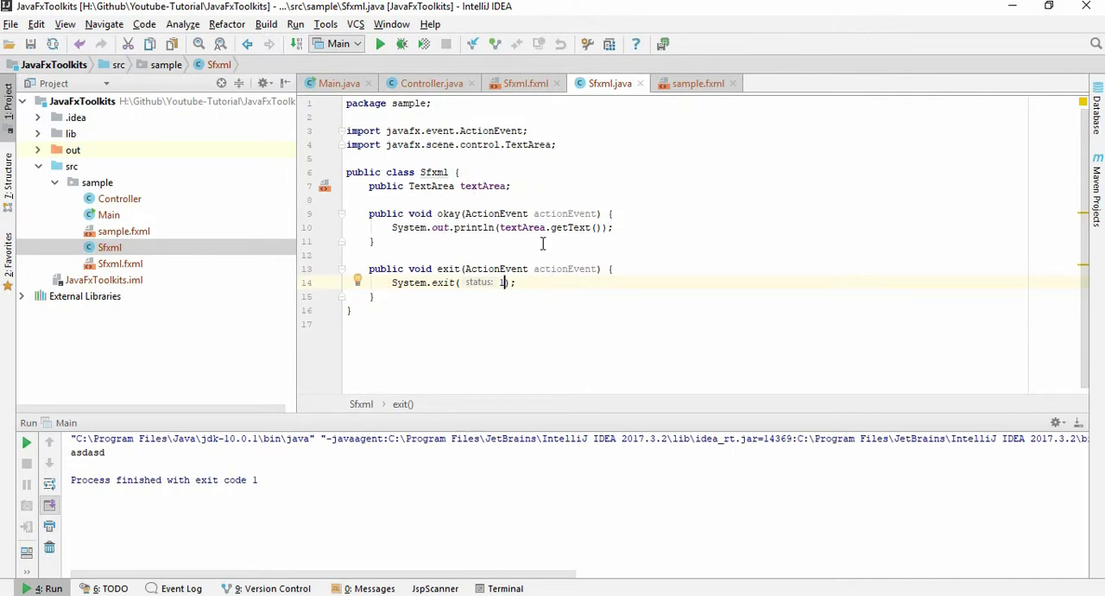
click(431, 83)
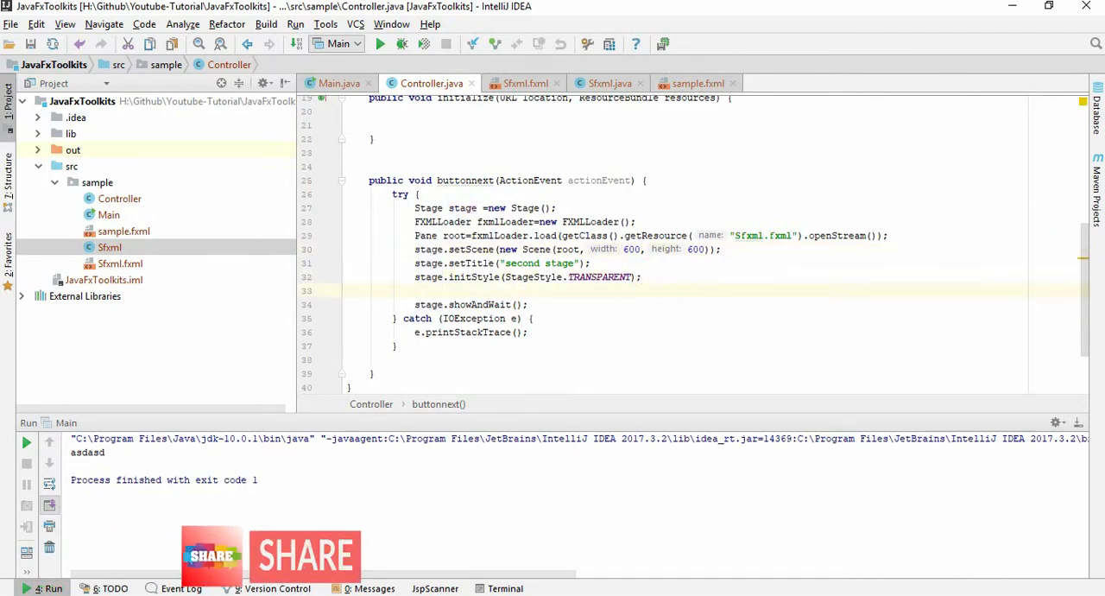
Add 'Sfxml sfxml = fxmlLoader.load();' in buttonnext to obtain the Sfxml controller
text(s)
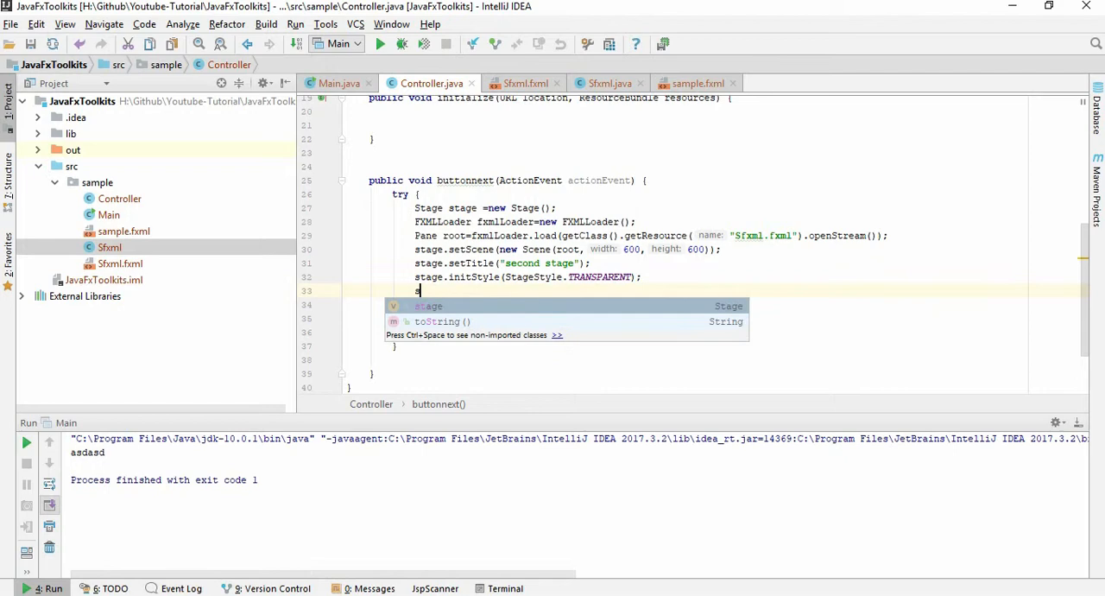
text(Sfxml)
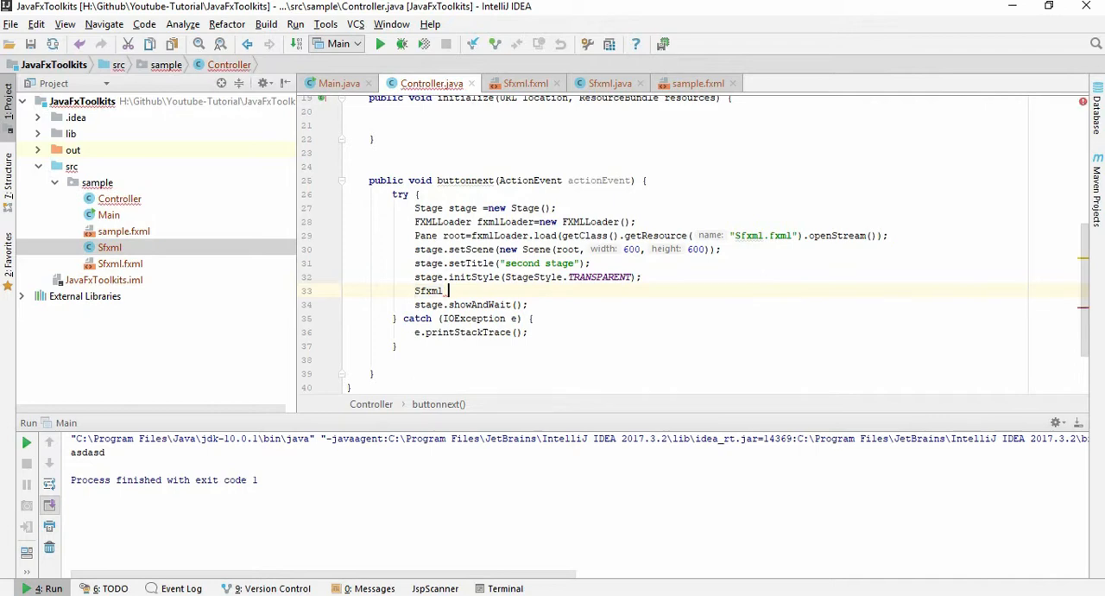
text(sfxml=)
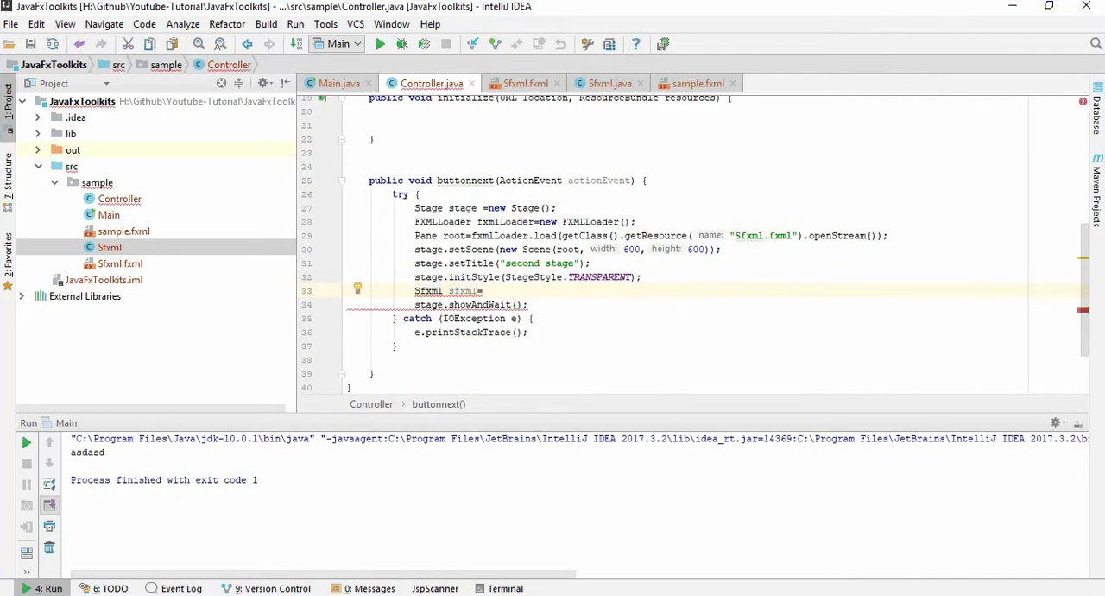
text(FXMLLoader.load()
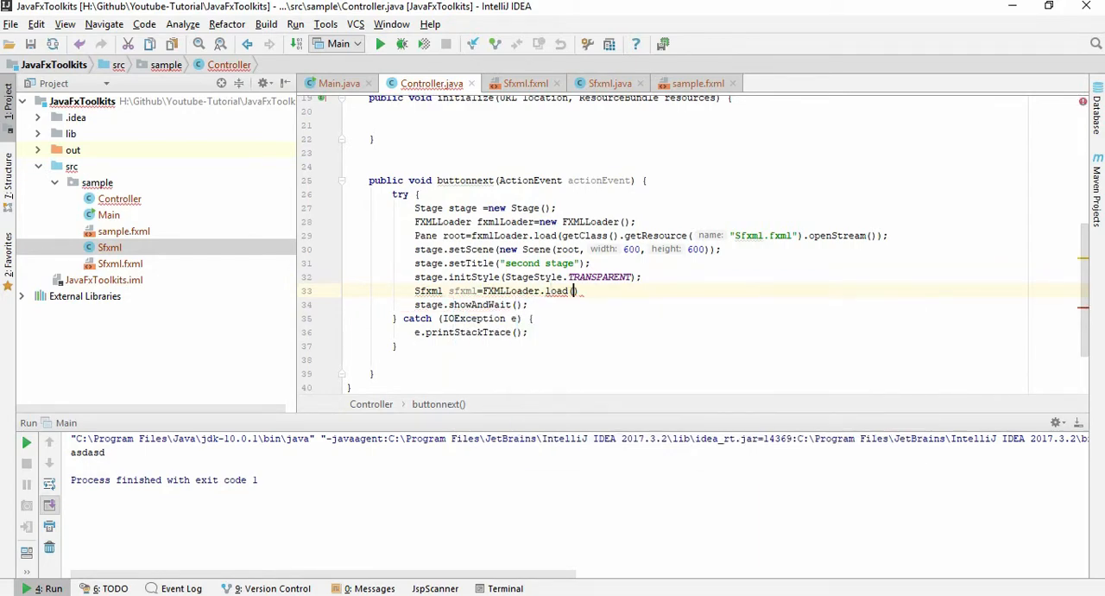
text();)
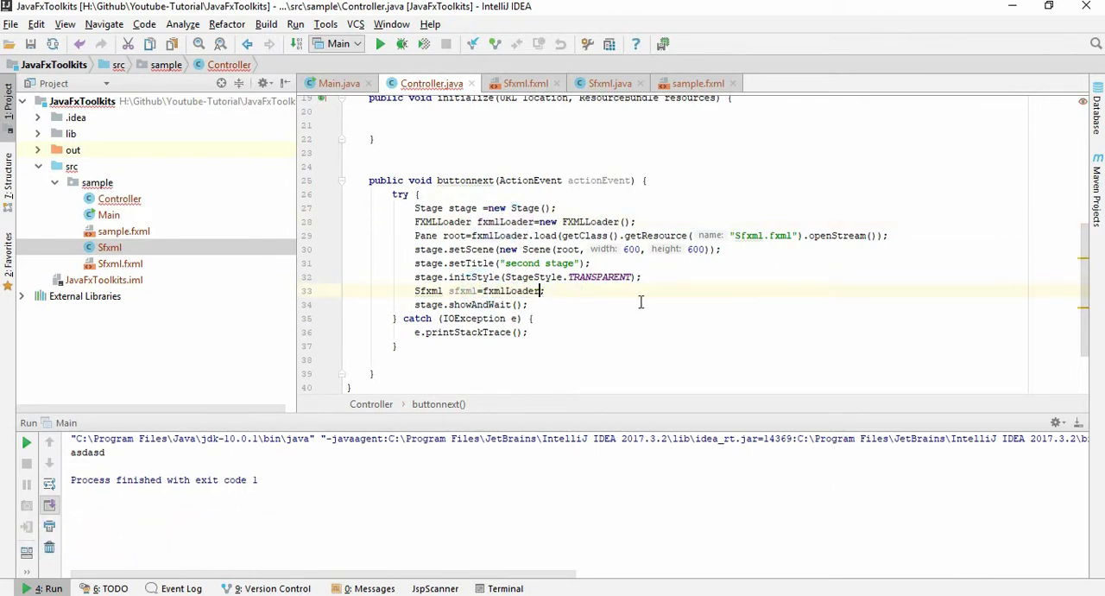
text(.load())
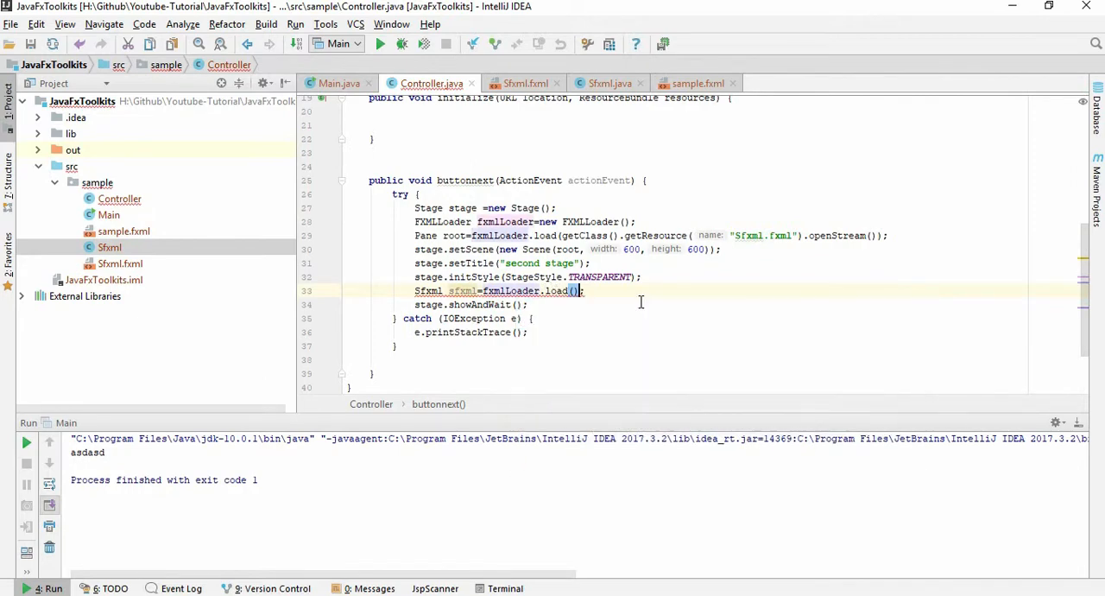
key(enter)
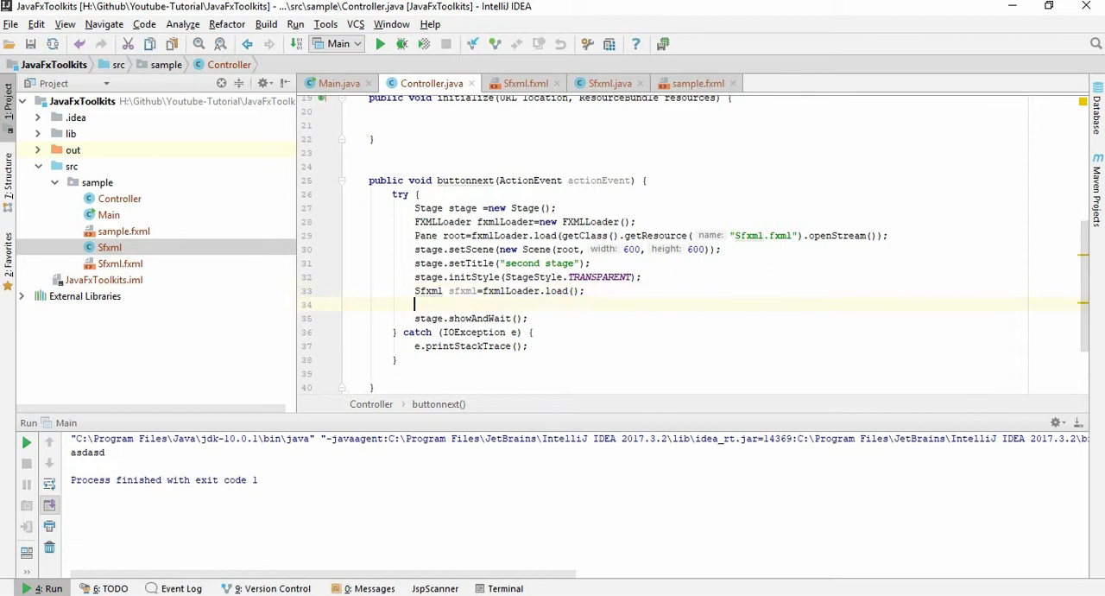
Call sfxml.initData(stage) and create the empty initData(Stage) method in Sfxml
text(sfxml)
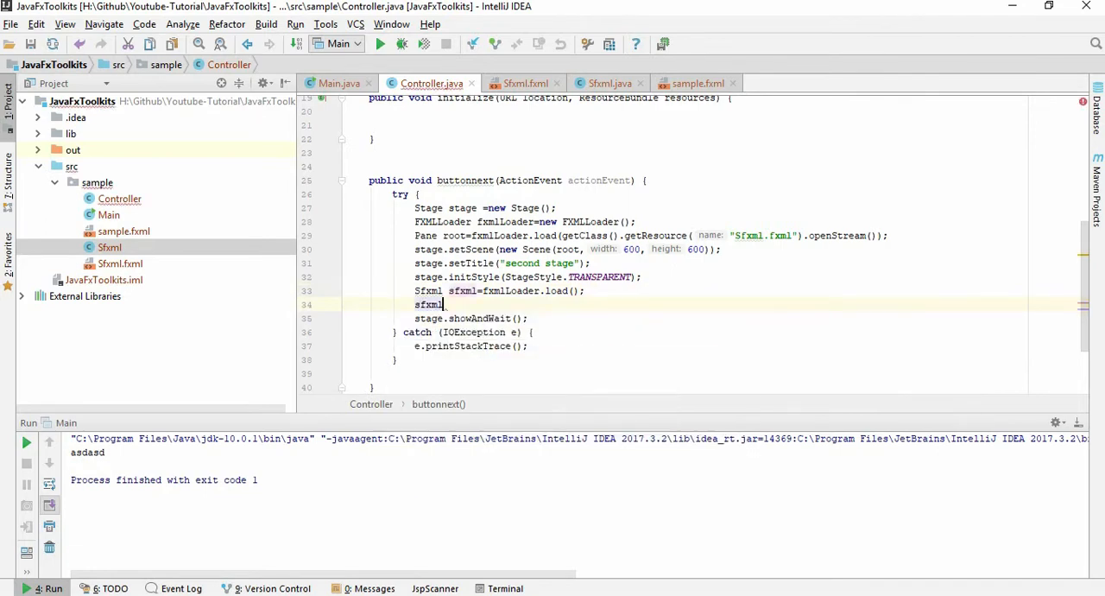
text(.init)
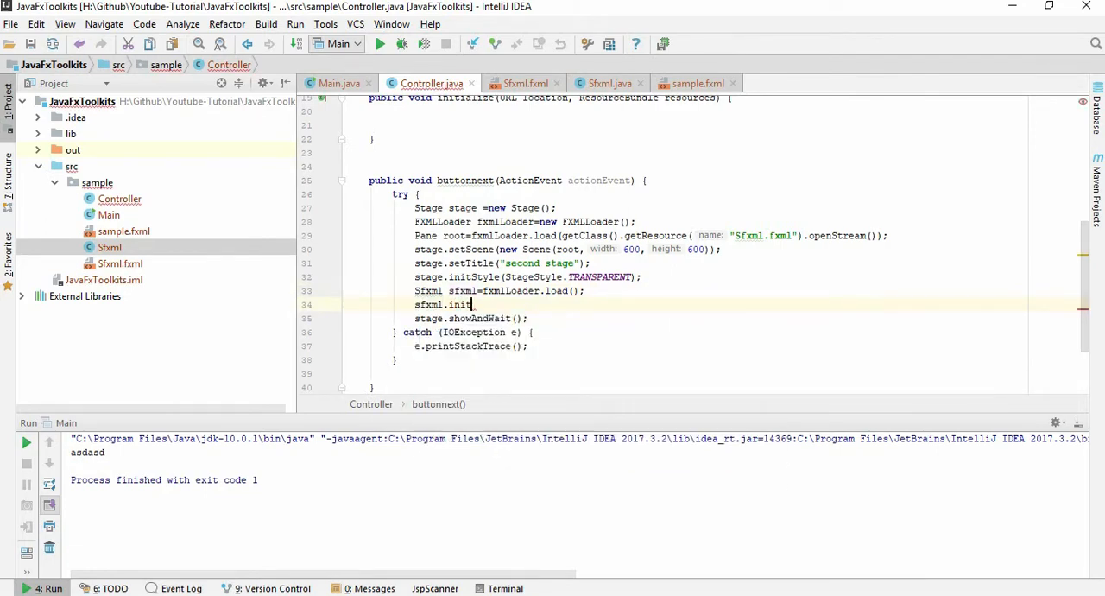
text(Data)
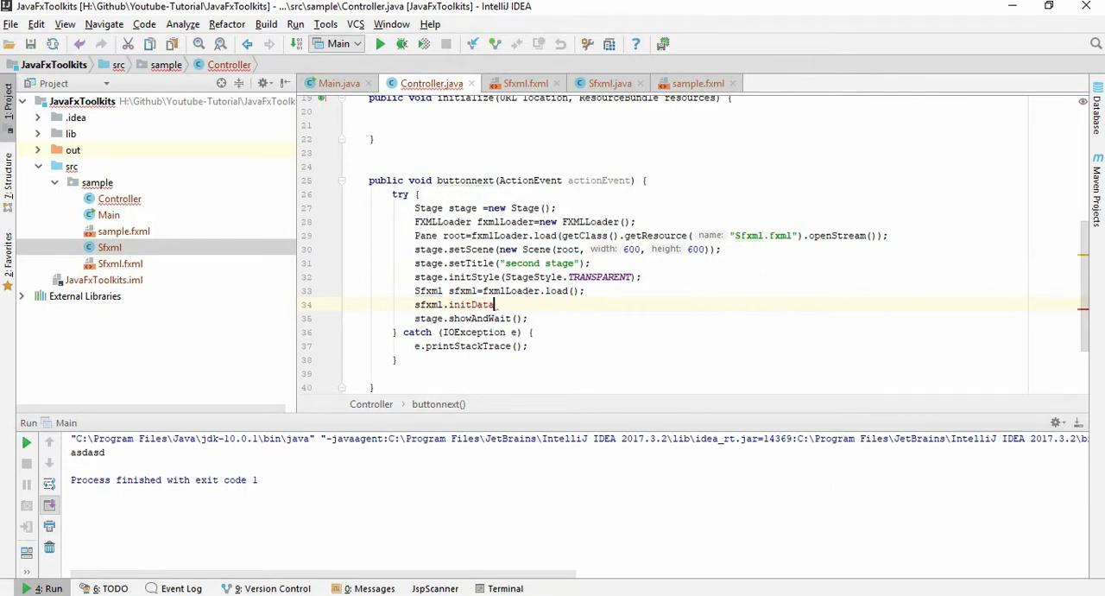
text(();)
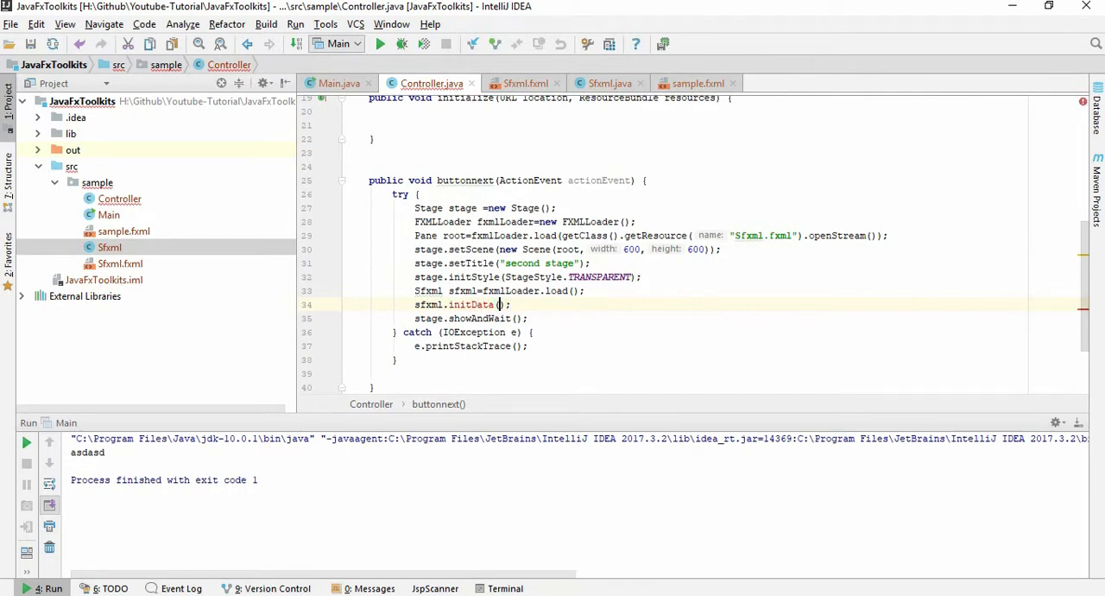
text(stag)
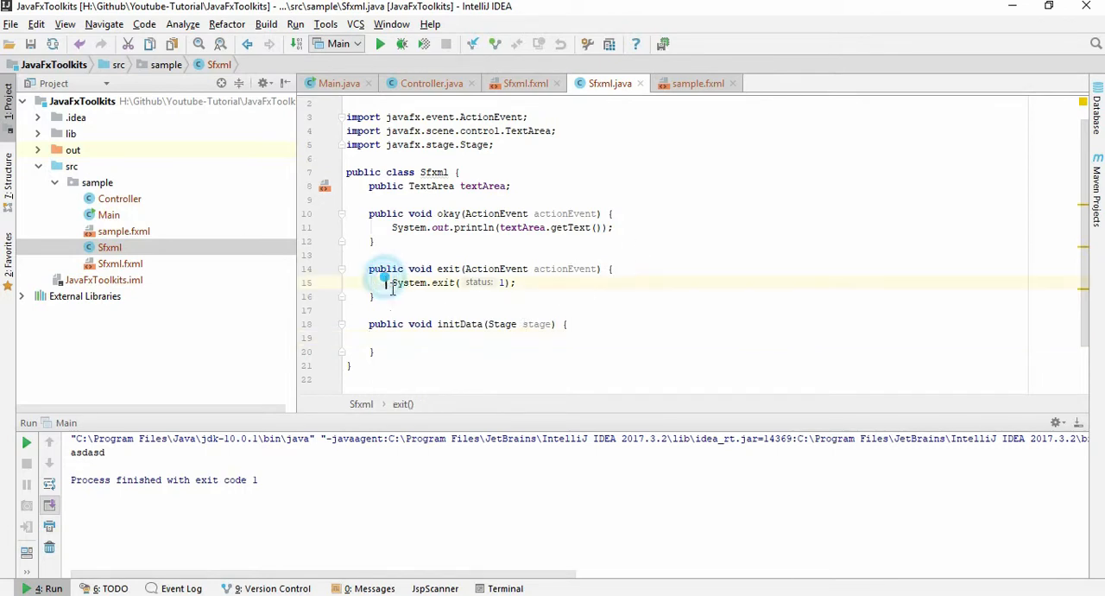
Store the passed stage in a Stage field and make exit call stage.close() instead of System.exit
text(Stage stage;)
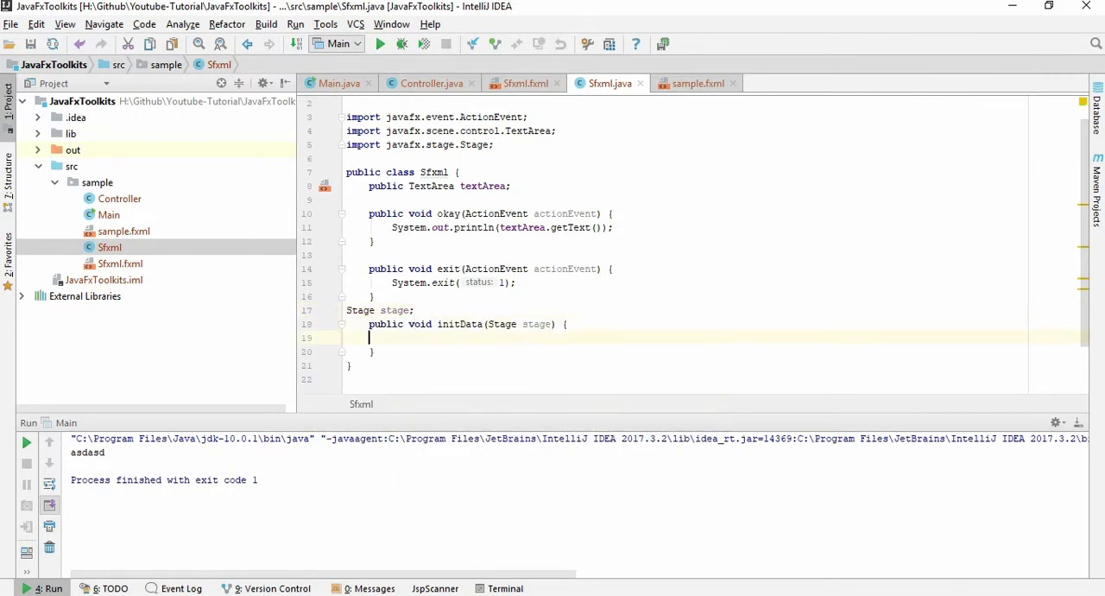
text(s)
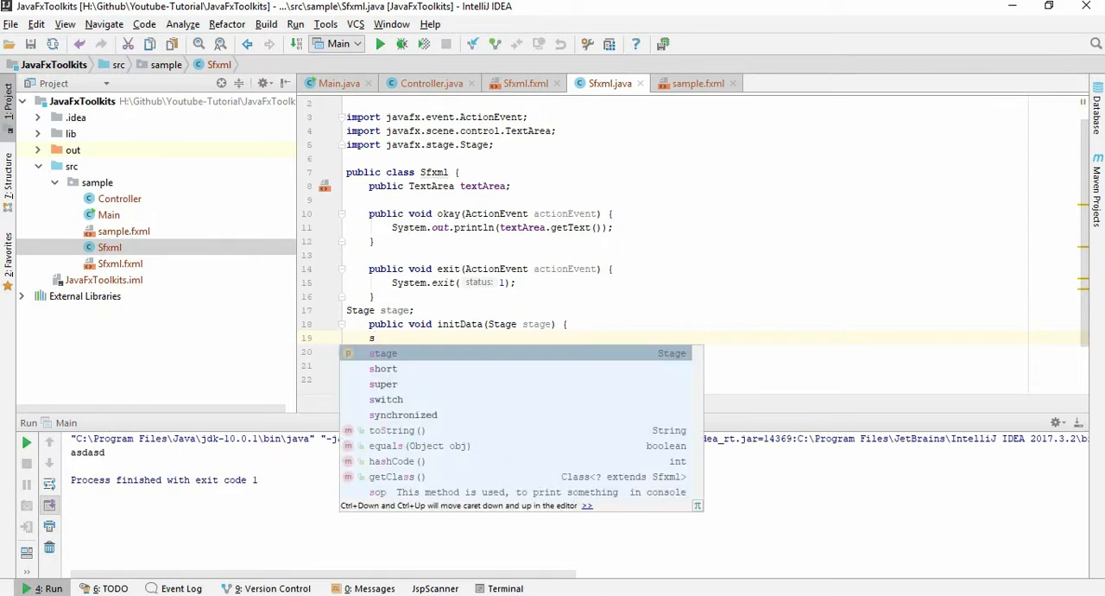
text(tage=th)
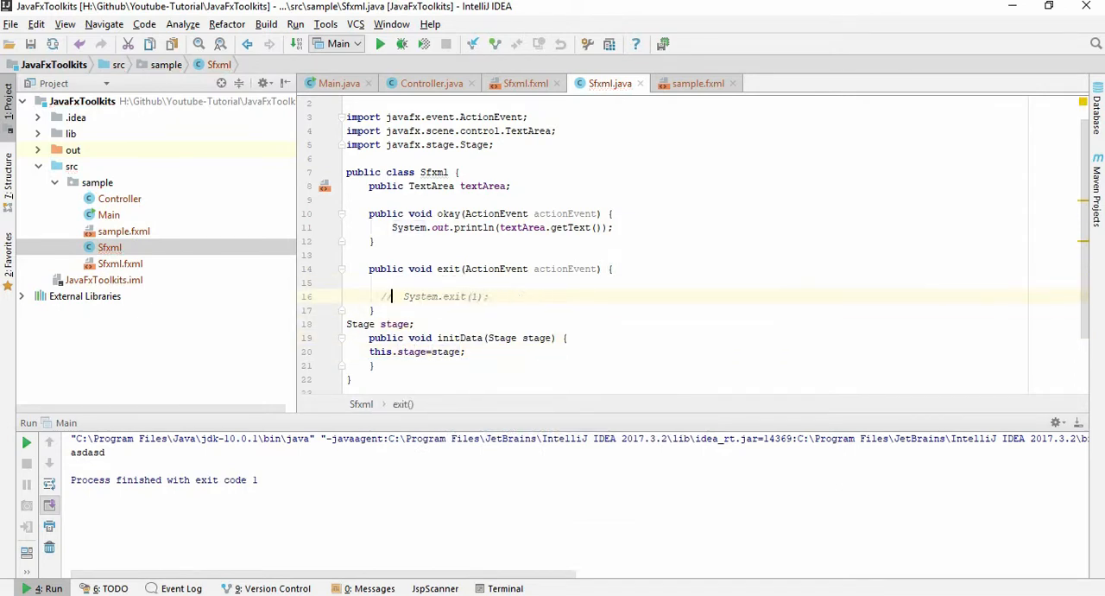
text(stage.close();)
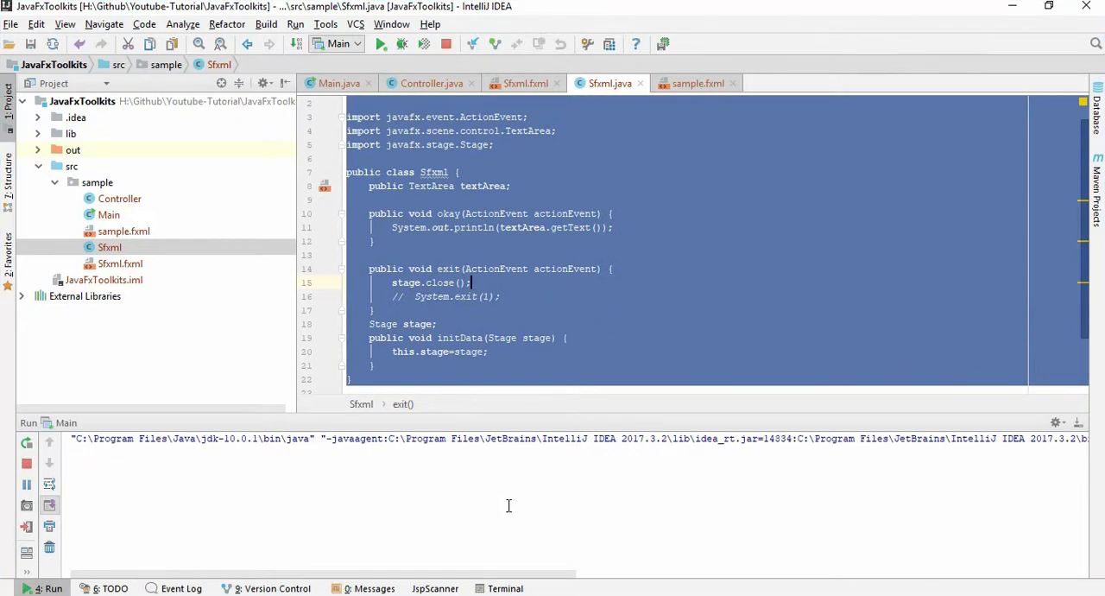
Run the app, hit the 'Location is not set' exception, and jump to Controller.java:33
click(380, 43)
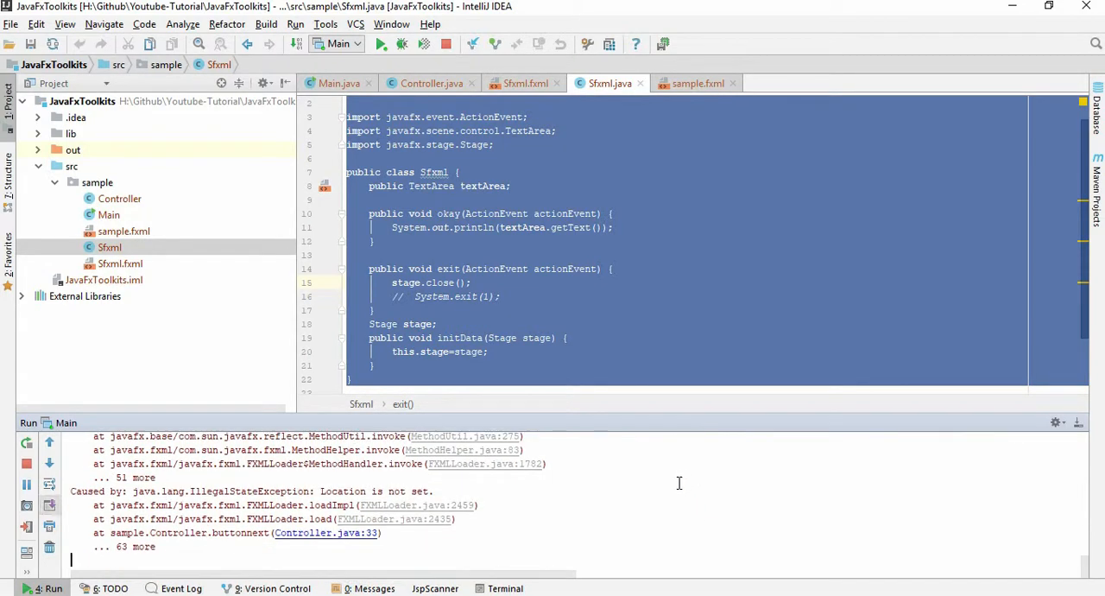
click(325, 532)
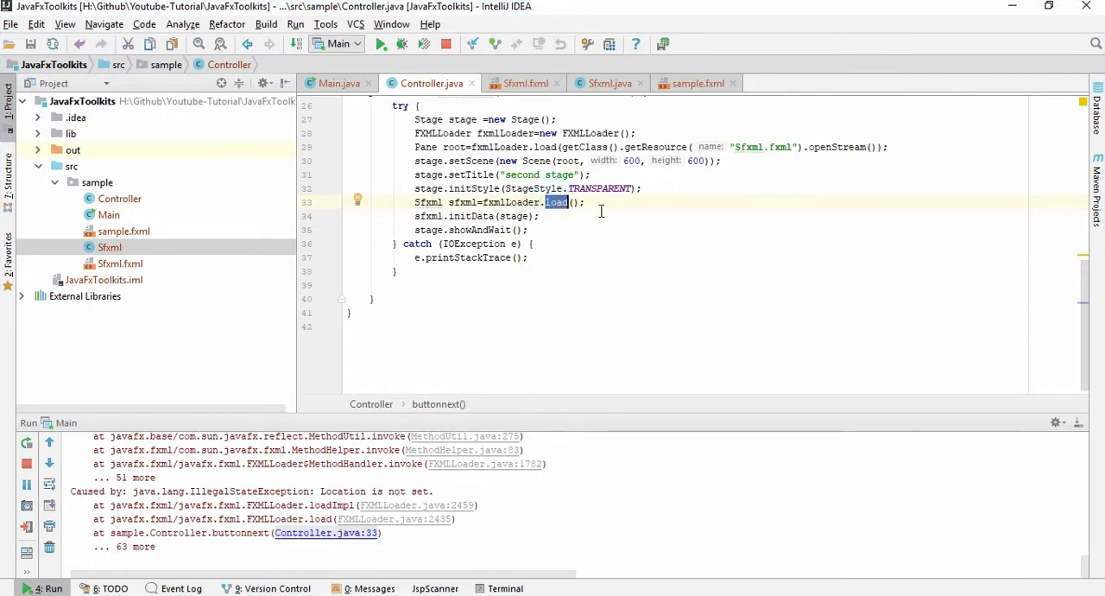
mouse_move(741, 145)
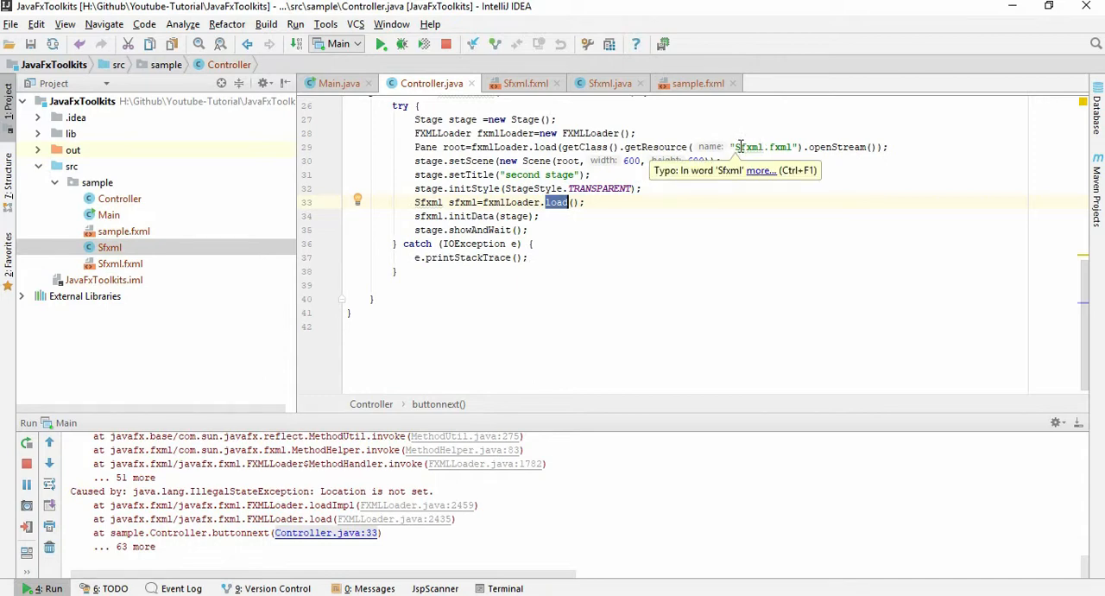
mouse_move(618, 152)
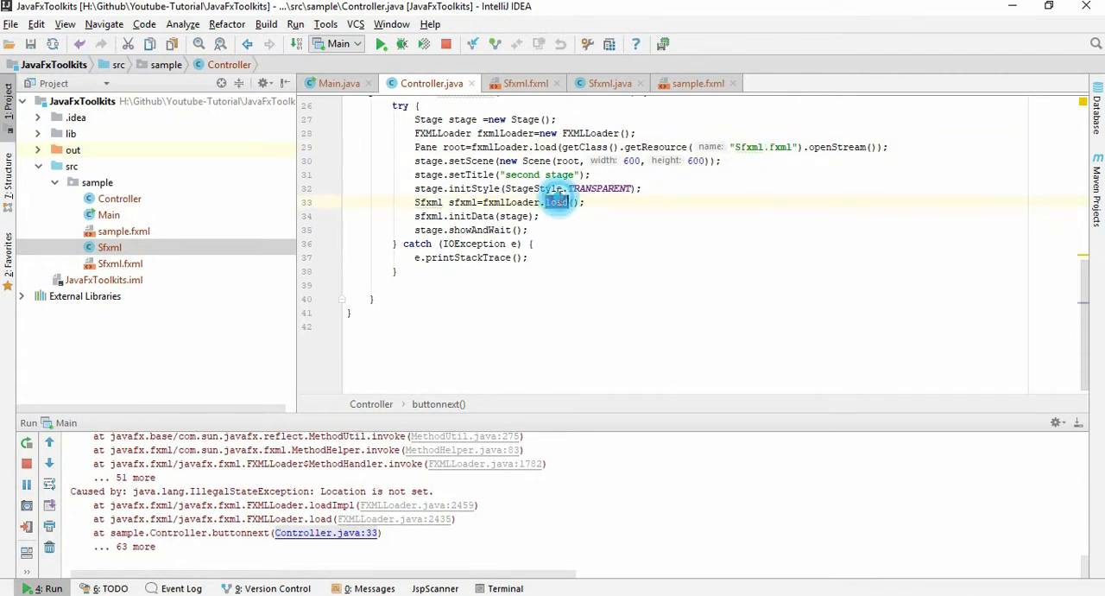
Use fxmlLoader.getController() instead of load() on line 33 and rerun the app
text(getController)
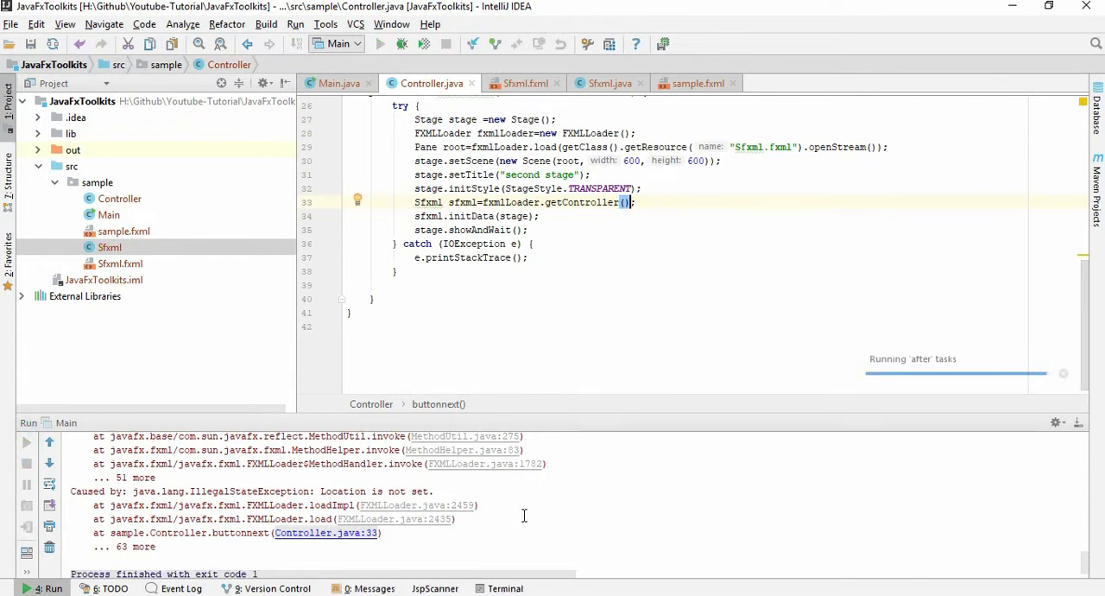
click(380, 44)
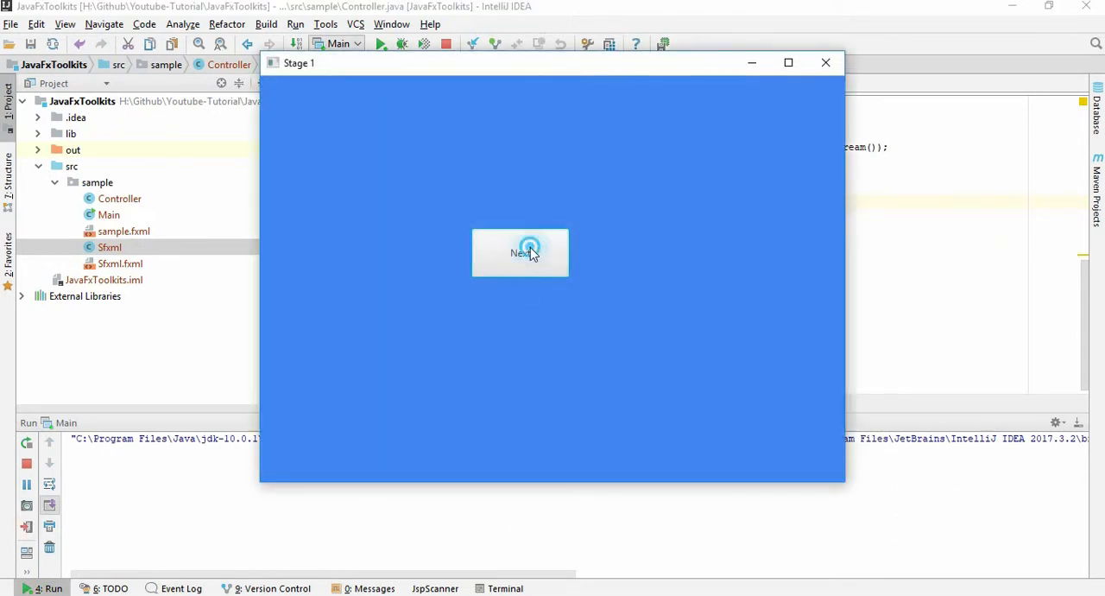
In the running app go Next to the second stage and enter 'asdad' so Okay prints it
click(522, 252)
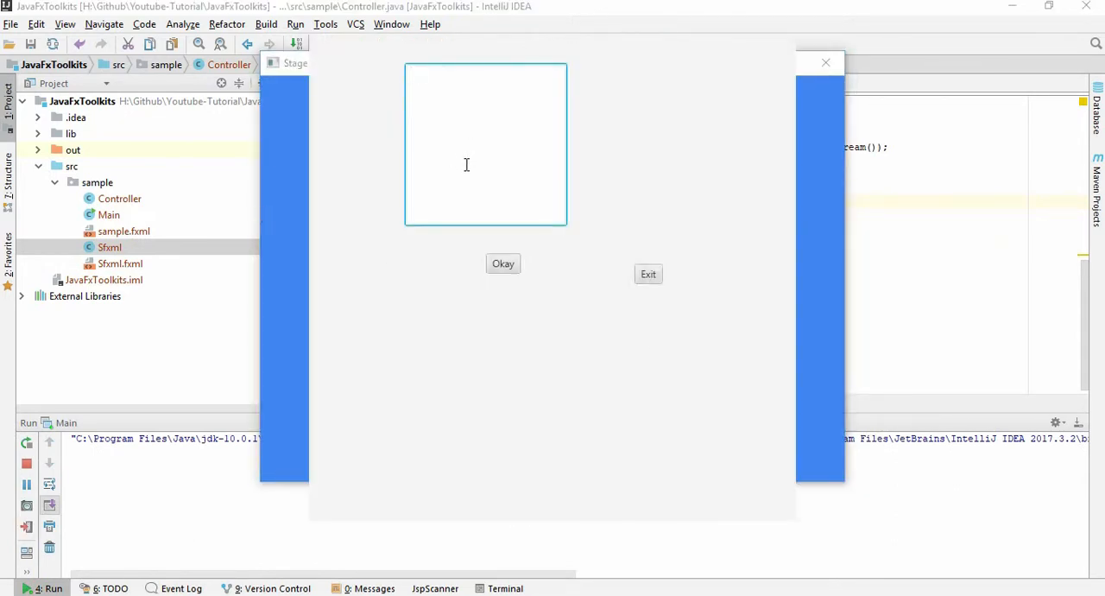
text(asdad)
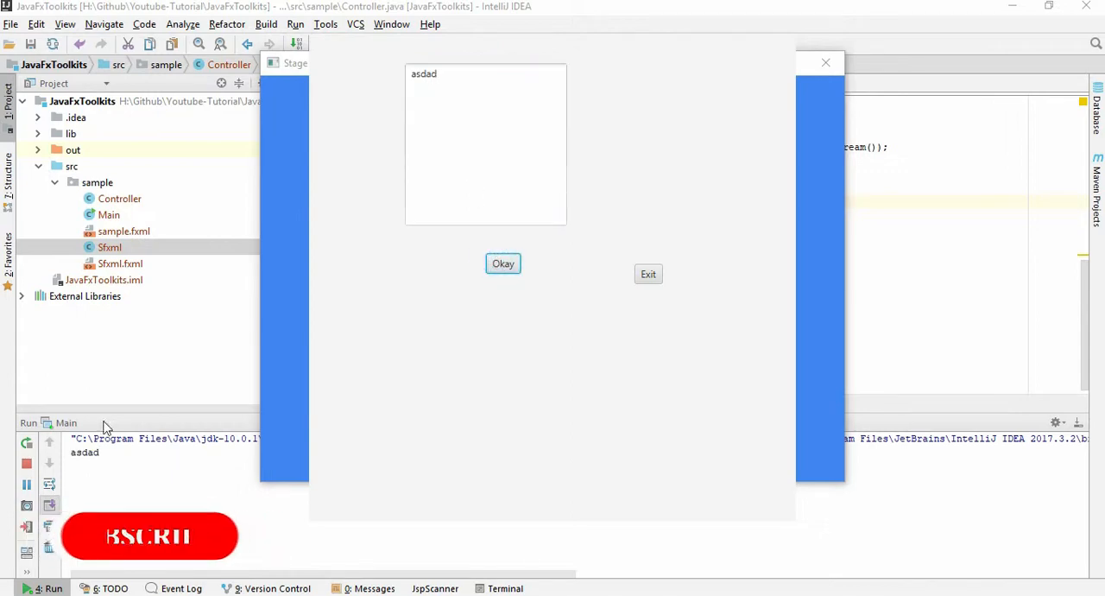